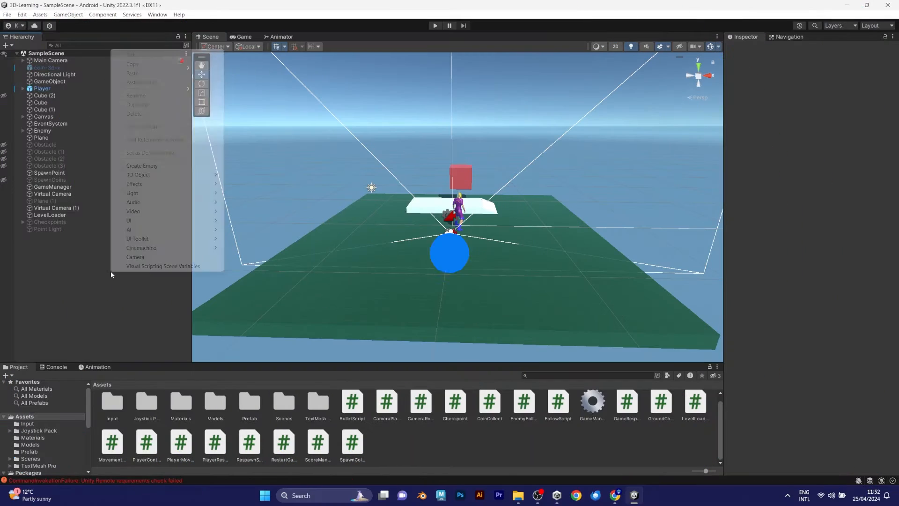
# Add an empty object named SaveGame and open the new PlayerData script for editing.
pyautogui.click(141, 166)
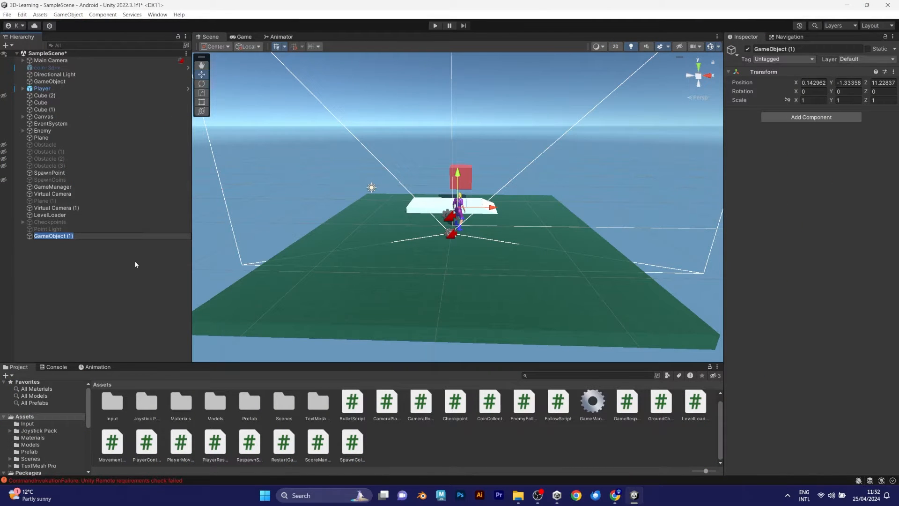
pyautogui.write('SaveGame')
pyautogui.write('PlayerData')
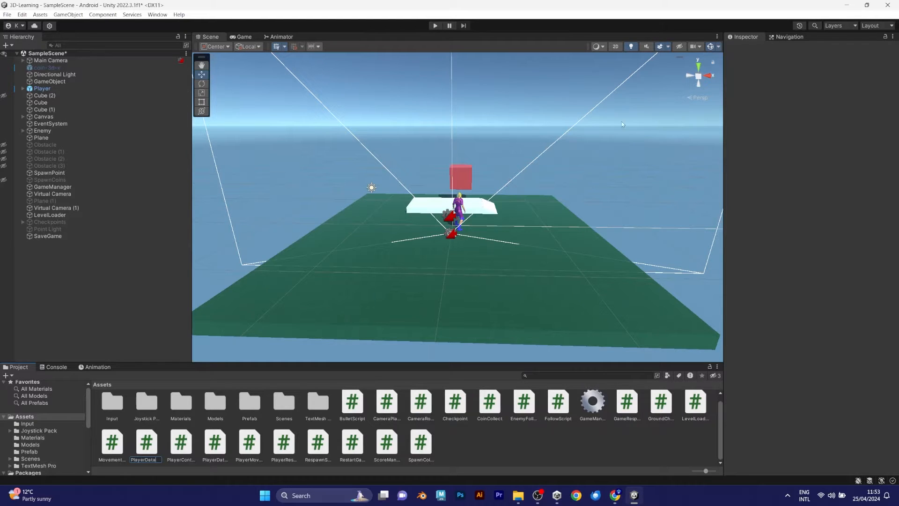
pyautogui.click(181, 441)
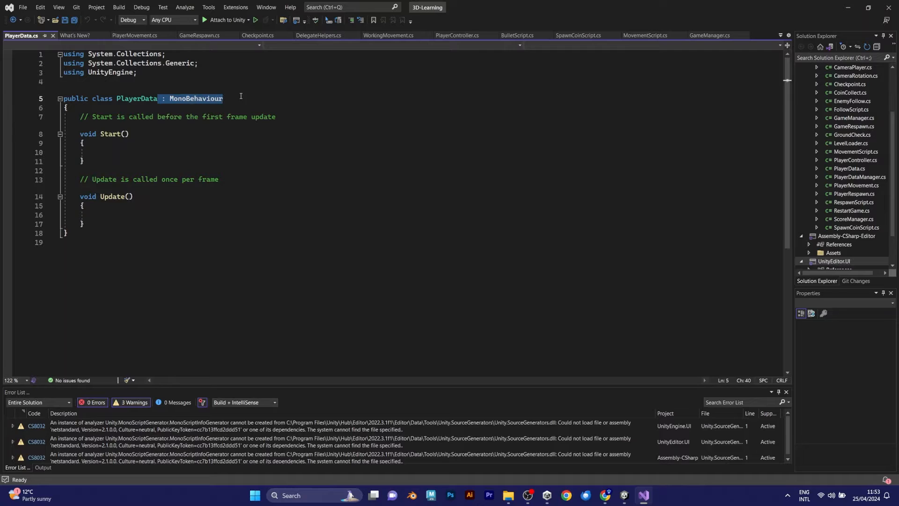
# Remove the MonoBehaviour inheritance and mark PlayerData with [System.Serializable].
pyautogui.press('Delete')
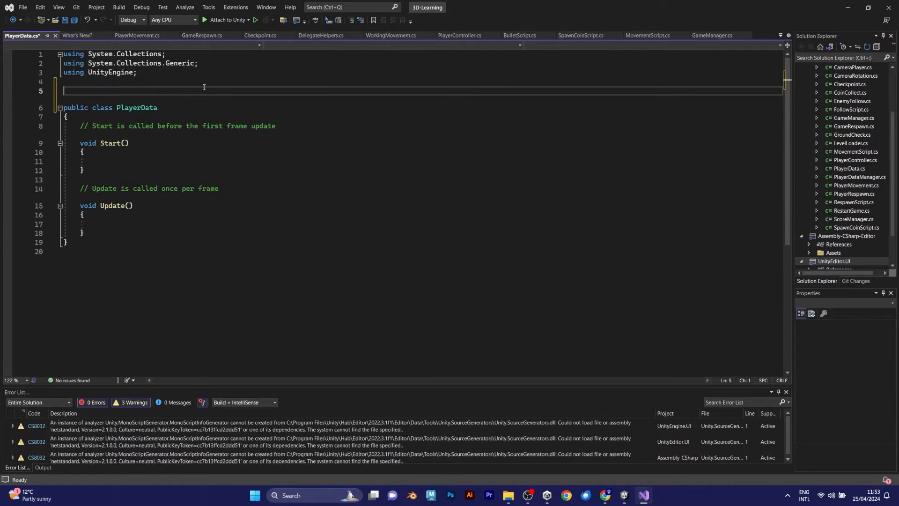
pyautogui.write('[Sy')
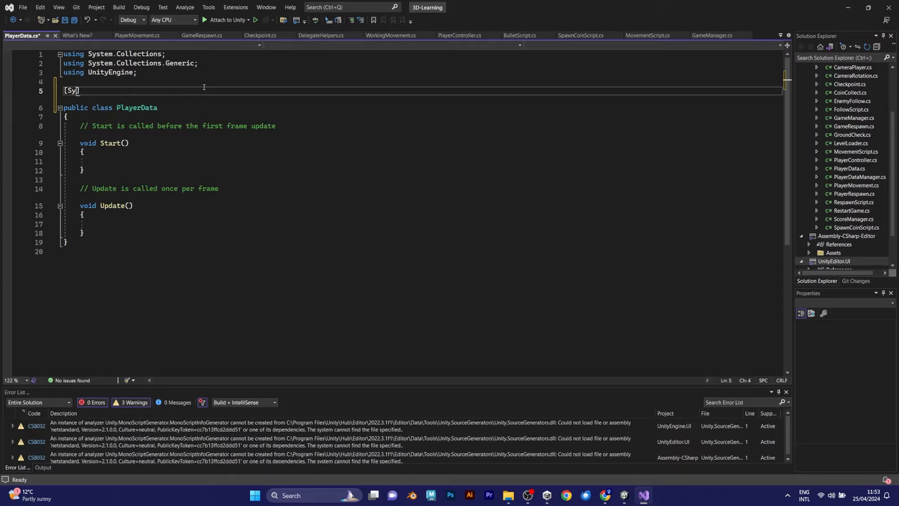
pyautogui.write('stem.S')
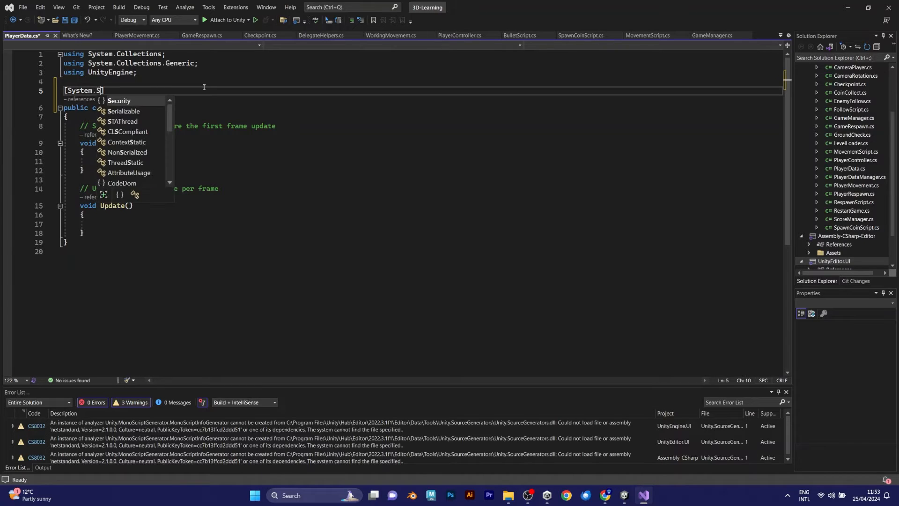
pyautogui.write('erializable')
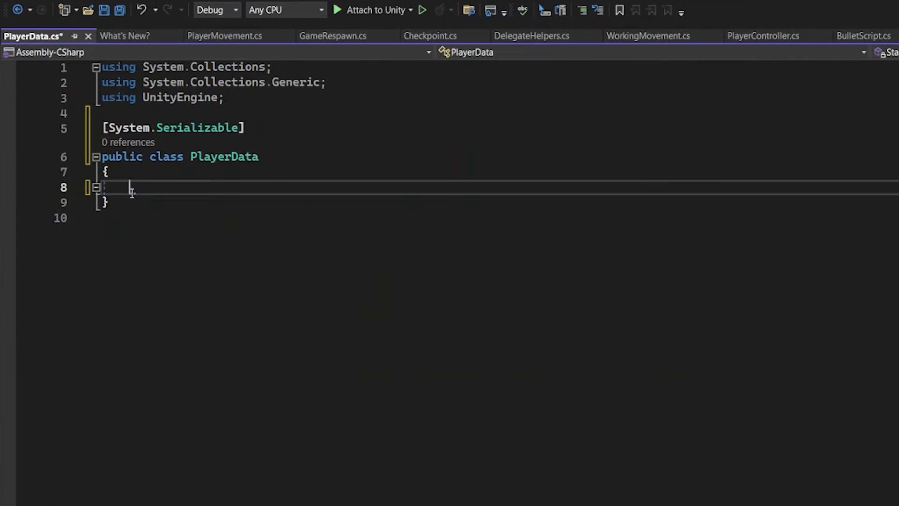
# Declare public float[] position, velocity, float speed, int health and score fields in PlayerData.
pyautogui.write('public')
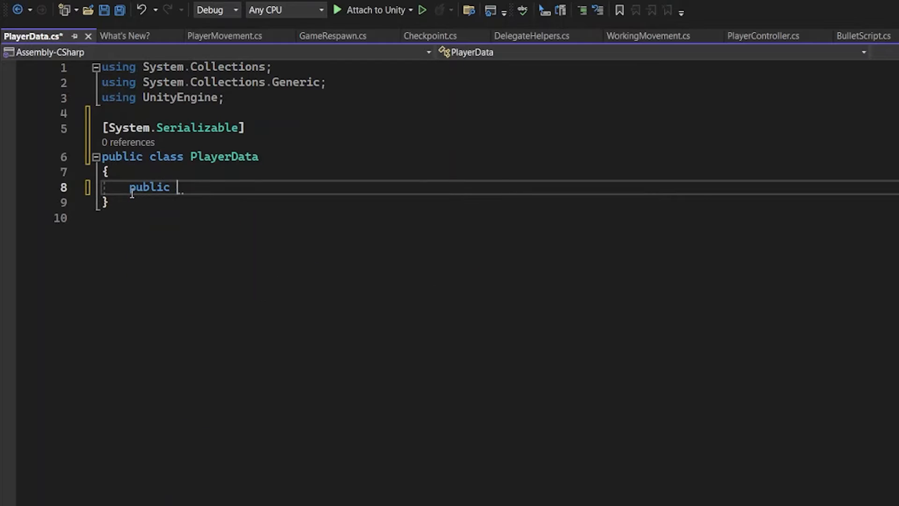
pyautogui.write('float[]')
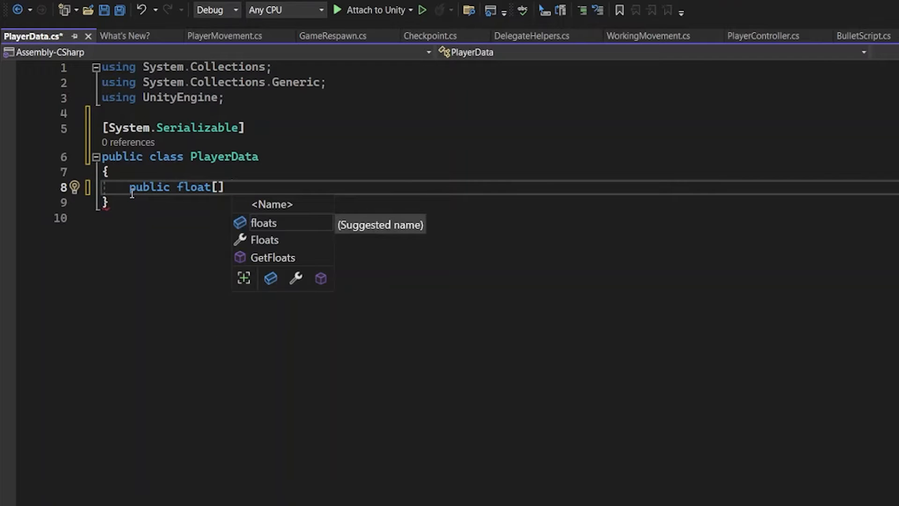
pyautogui.write('positi')
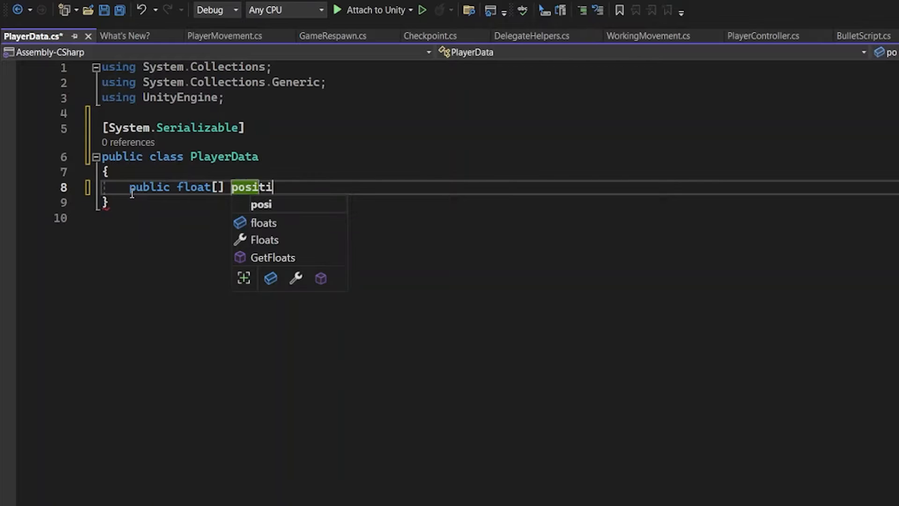
pyautogui.write('on; public float[] velocity; public float speed;')
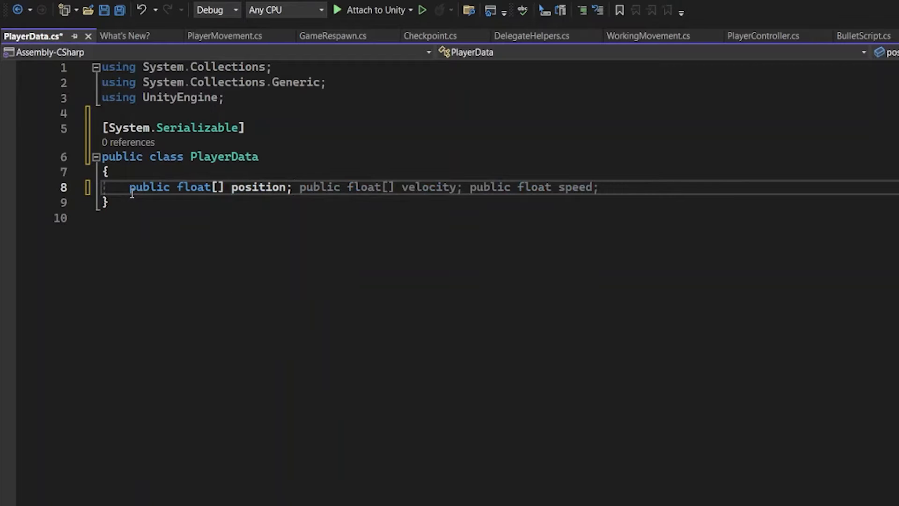
pyautogui.write('public int health;')
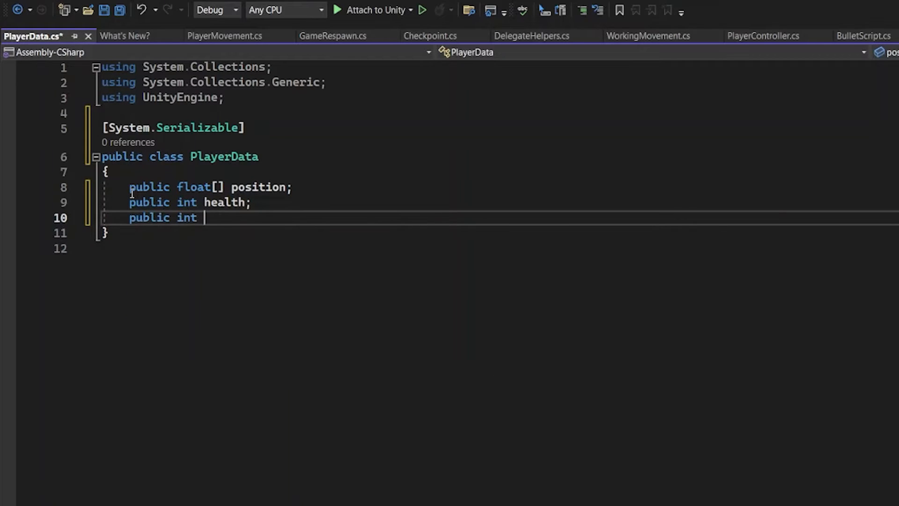
pyautogui.write('score')
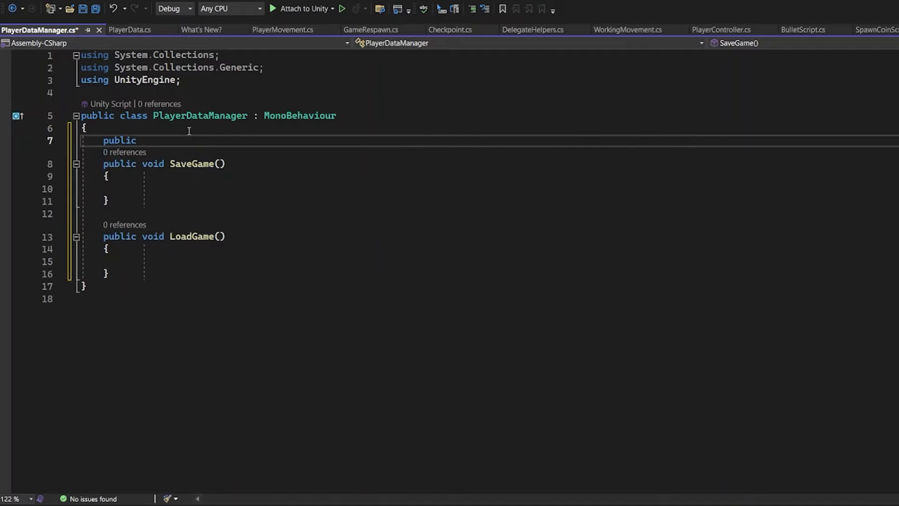
# Declare float[] position and velocity, int health and score fields in PlayerDataManager above SaveGame.
pyautogui.write('float[] transform;')
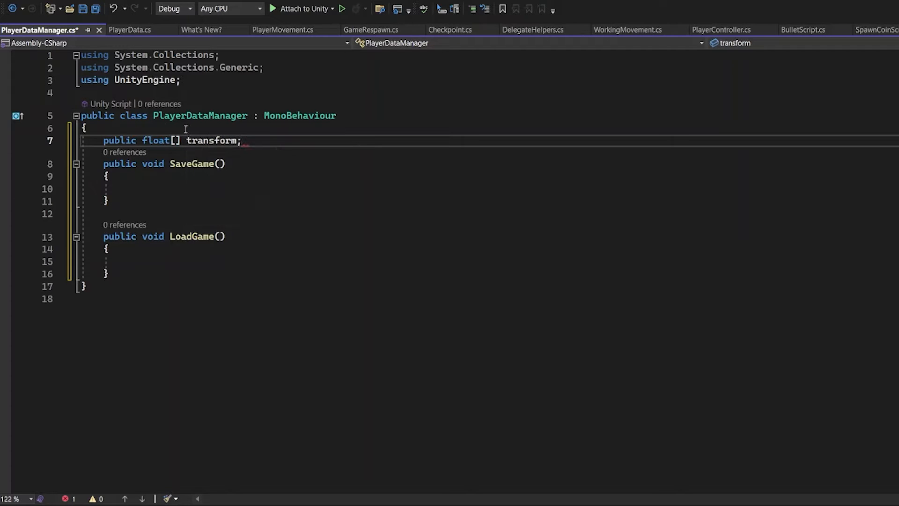
pyautogui.moveTo(213, 140)
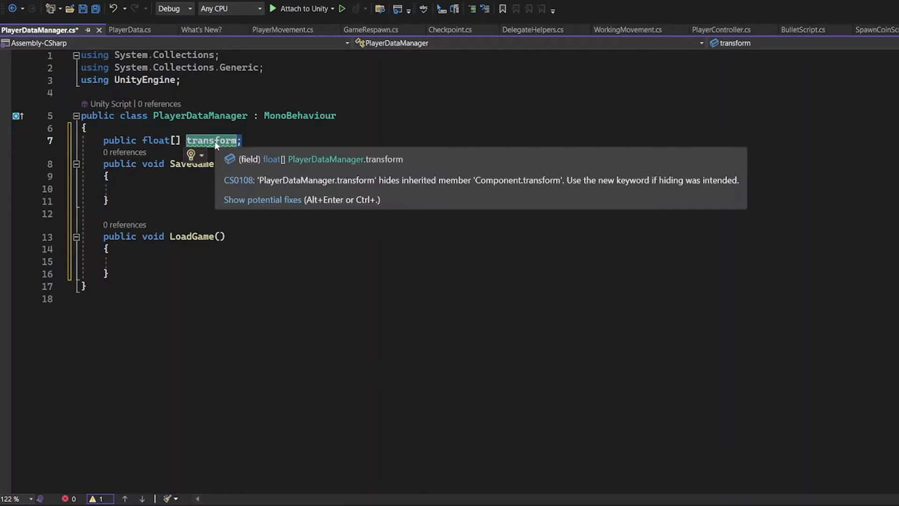
pyautogui.write('position')
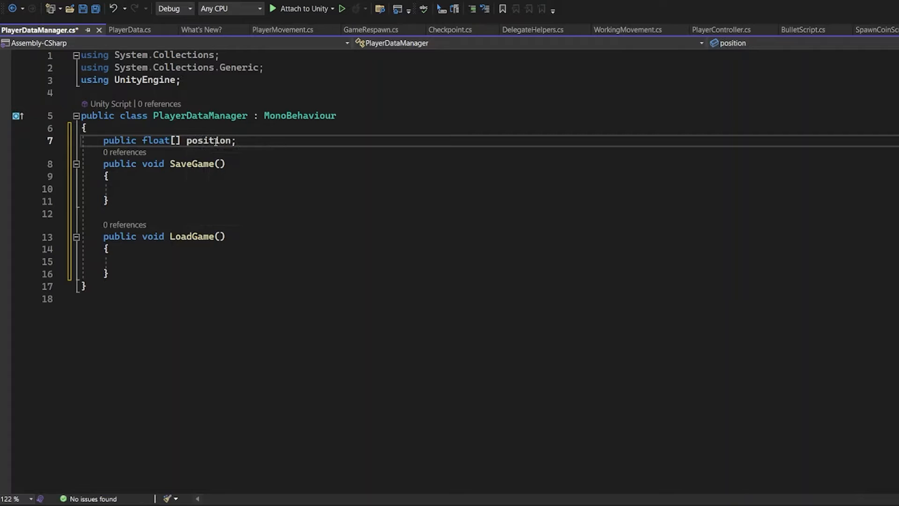
pyautogui.write('public float[] velocity;')
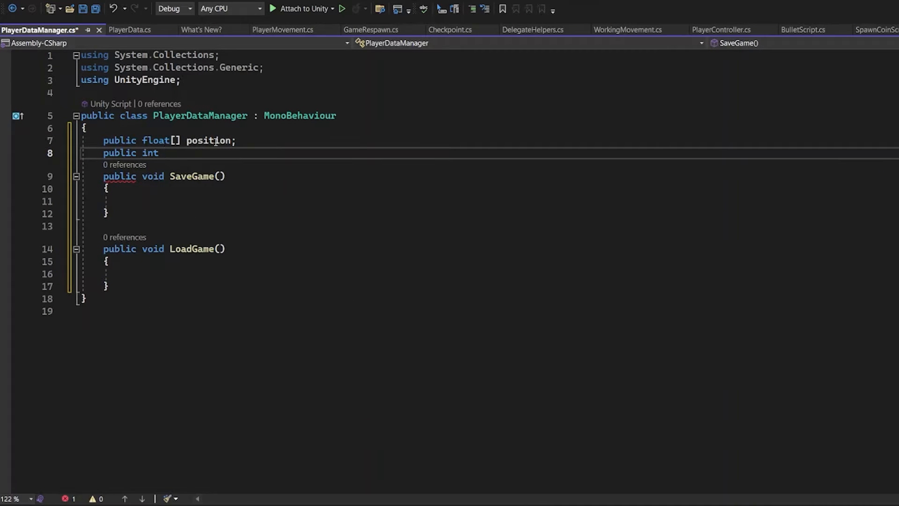
pyautogui.write('health;')
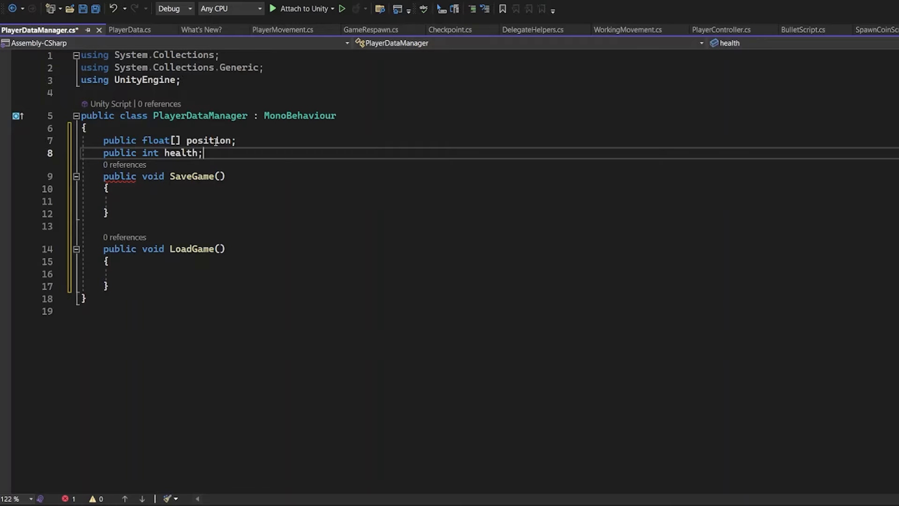
pyautogui.write('public int')
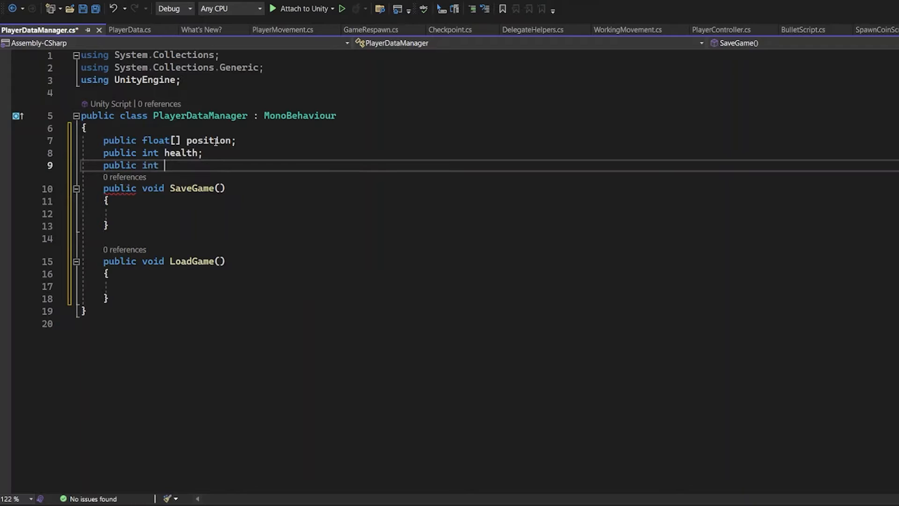
pyautogui.write('score;')
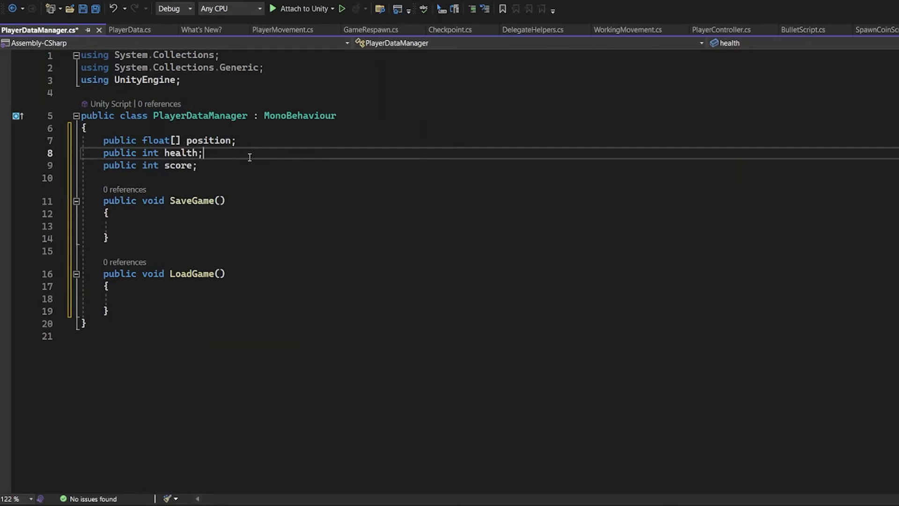
pyautogui.click(235, 139)
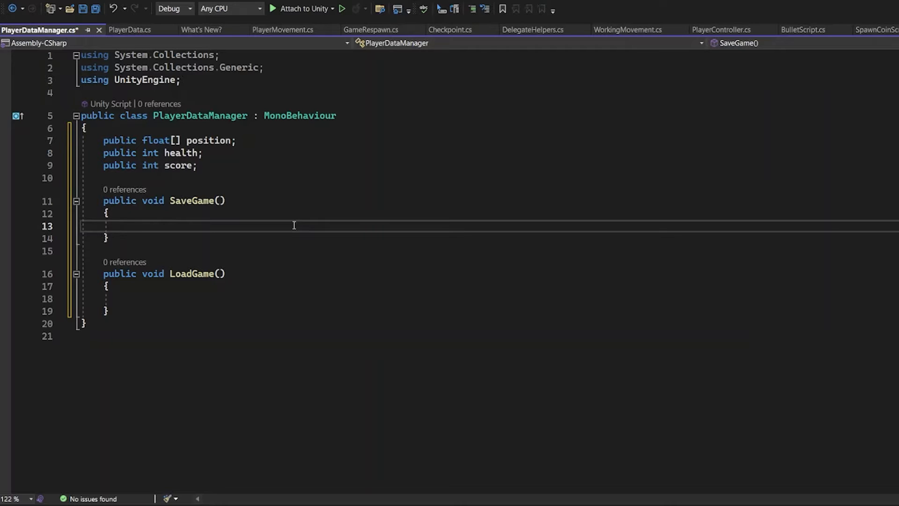
# In SaveGame create a new PlayerData and set its position to a new float[] of position[0], [1], [2].
pyautogui.write('PlayerPrefs')
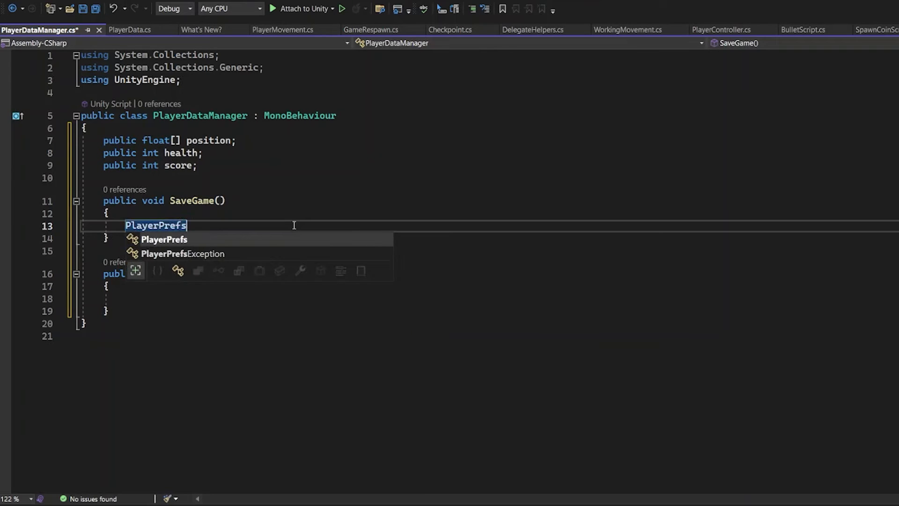
pyautogui.write('.')
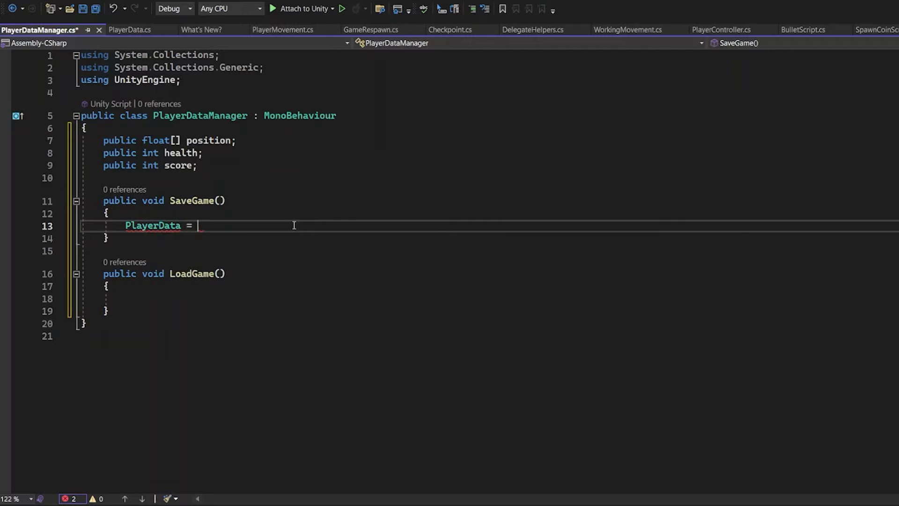
pyautogui.write('playerData')
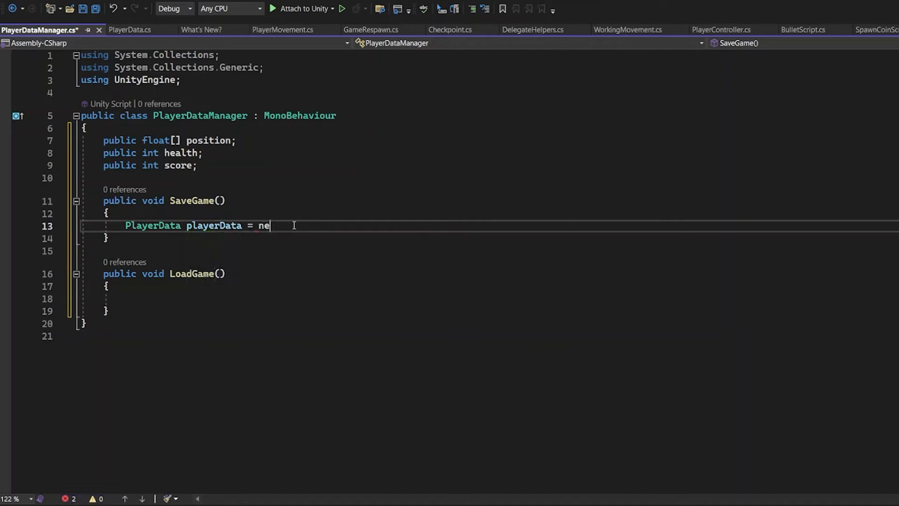
pyautogui.write('w PlayerData();')
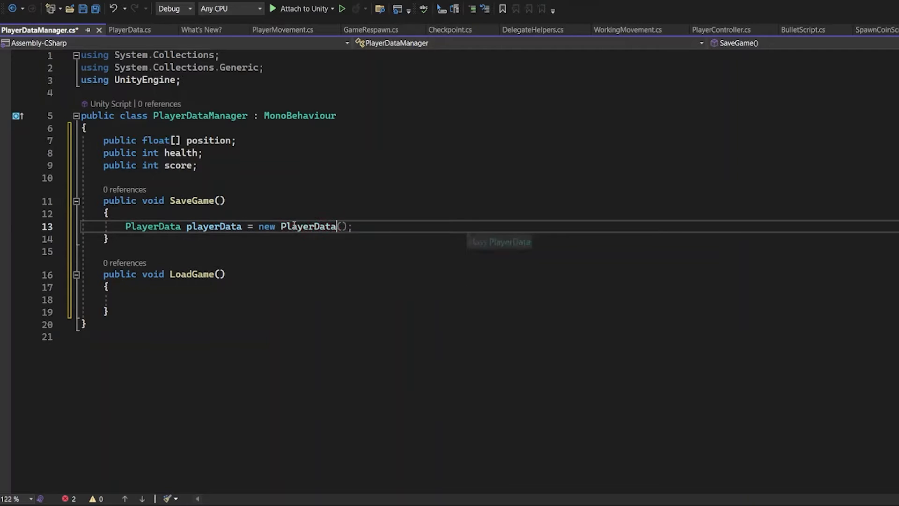
pyautogui.write('playerData.position = position;')
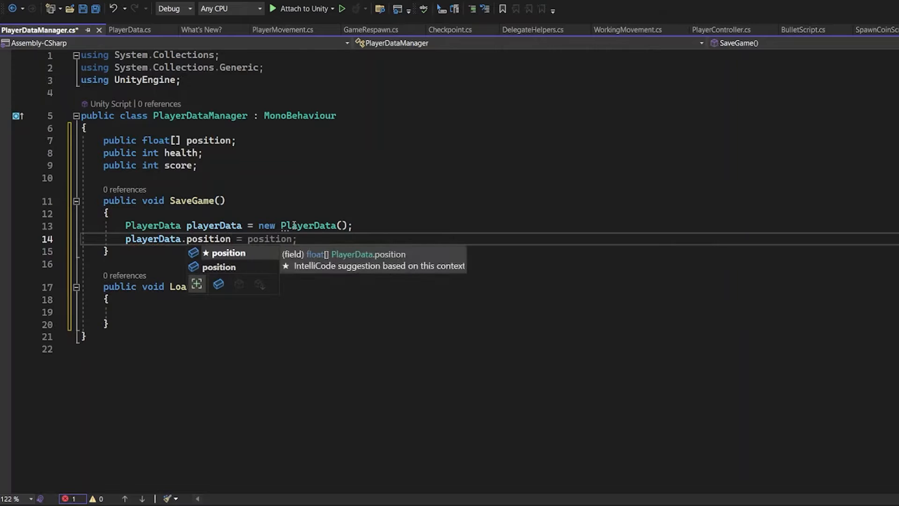
pyautogui.write('new fl')
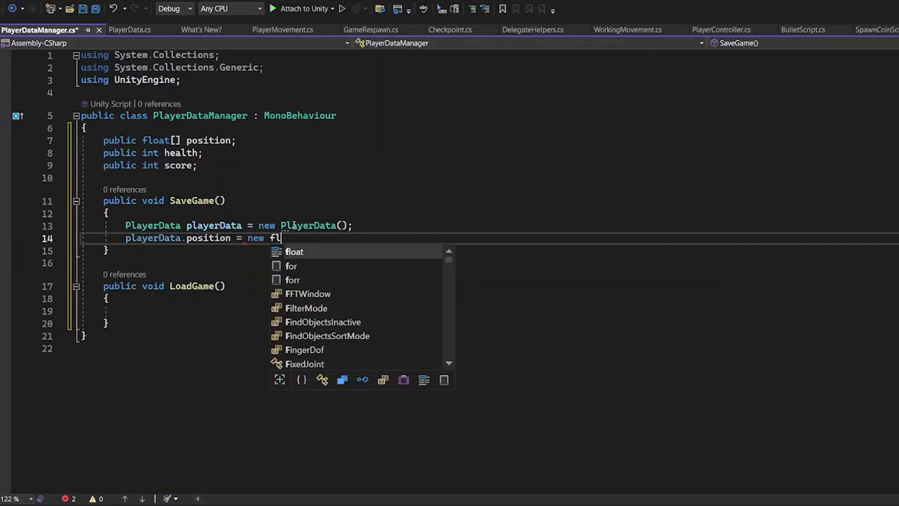
pyautogui.write('float[] {position[0],position[1],')
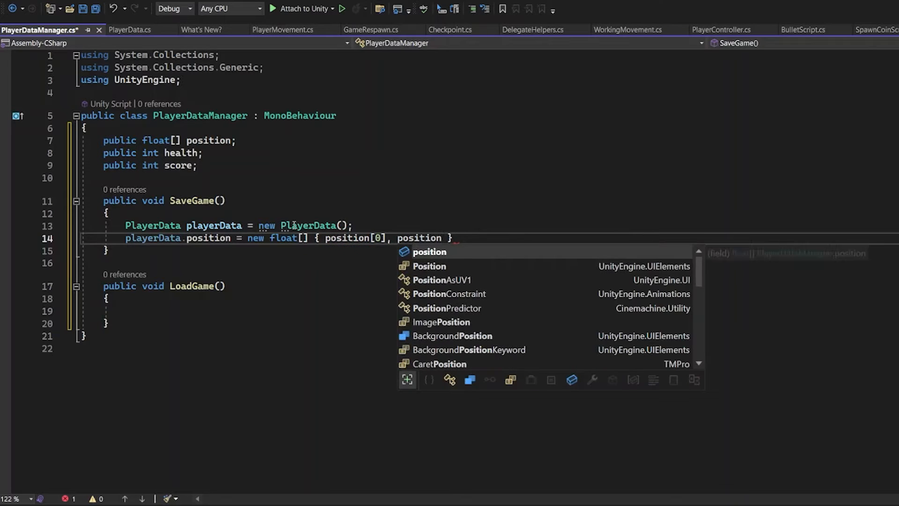
pyautogui.write('[1], position[')
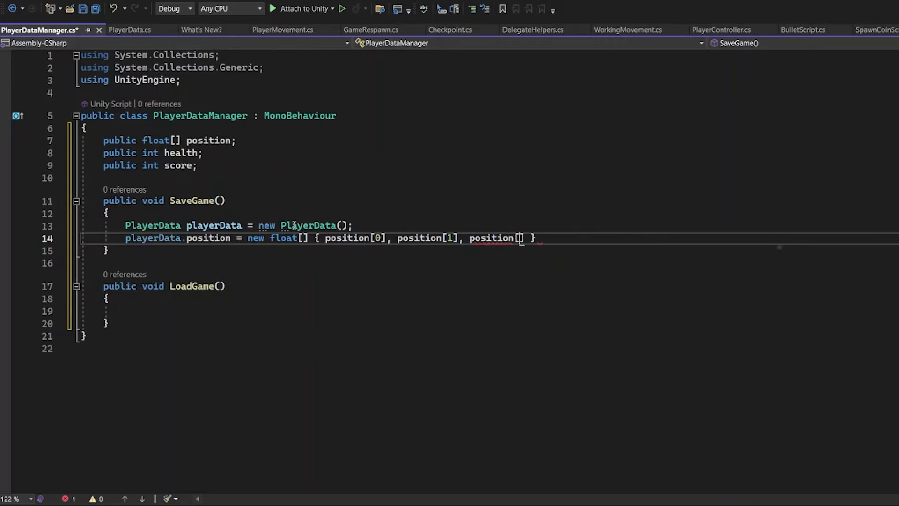
pyautogui.write('2')
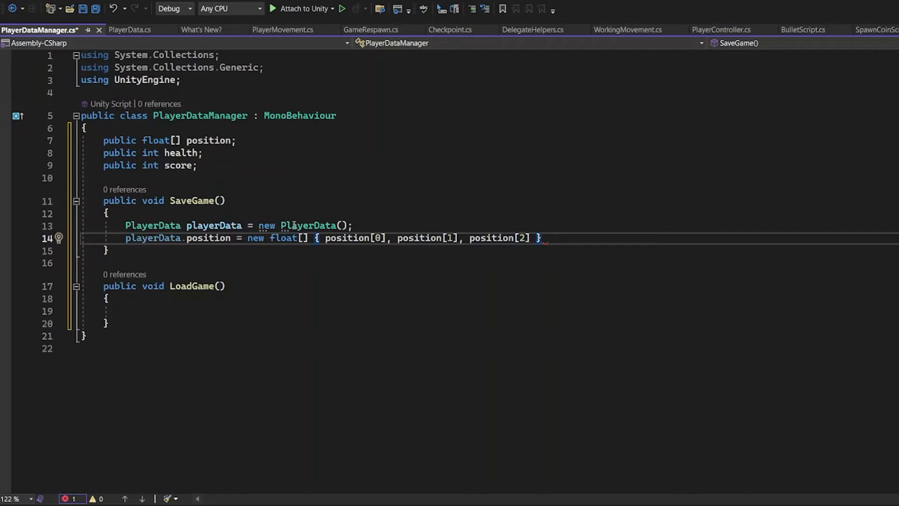
pyautogui.write(';')
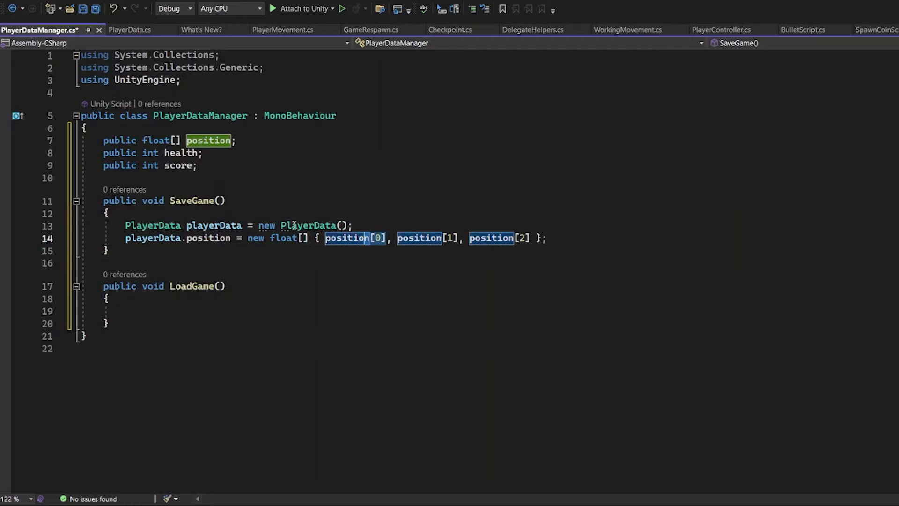
# Replace the array entries with playerTransform.position.x, .y and .z.
pyautogui.write('playe')
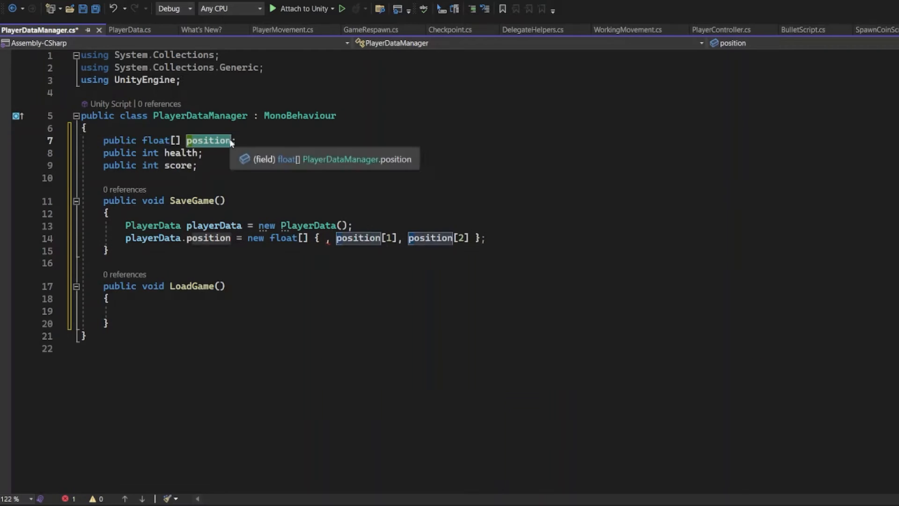
pyautogui.write('playerTras')
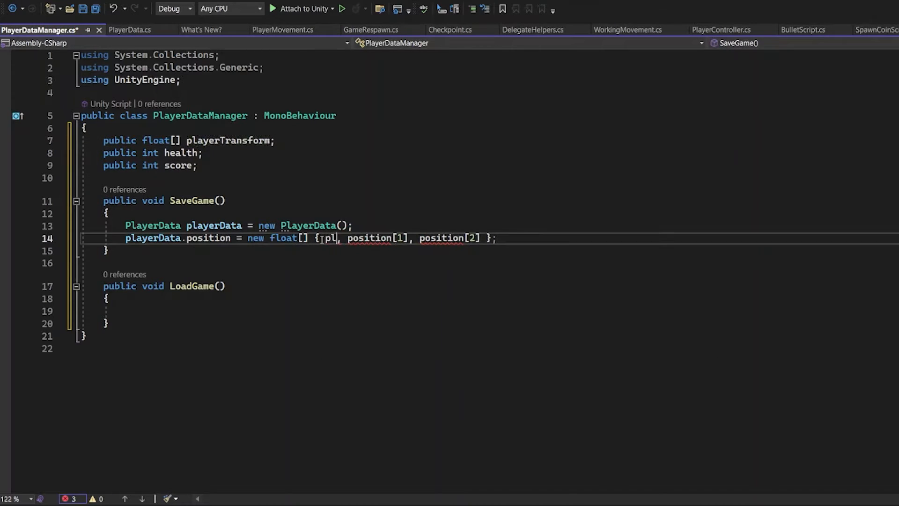
pyautogui.write('playerTransform.position.x')
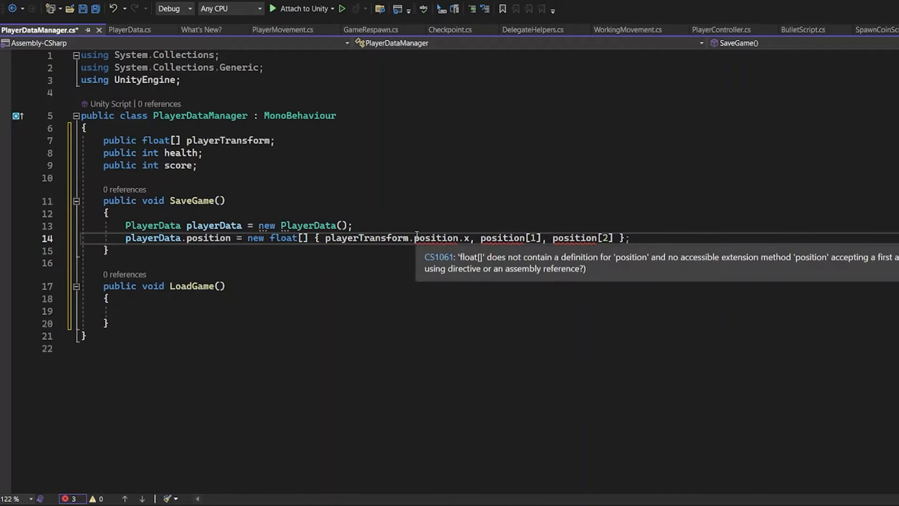
pyautogui.moveTo(325, 238); pyautogui.dragTo(468, 238)
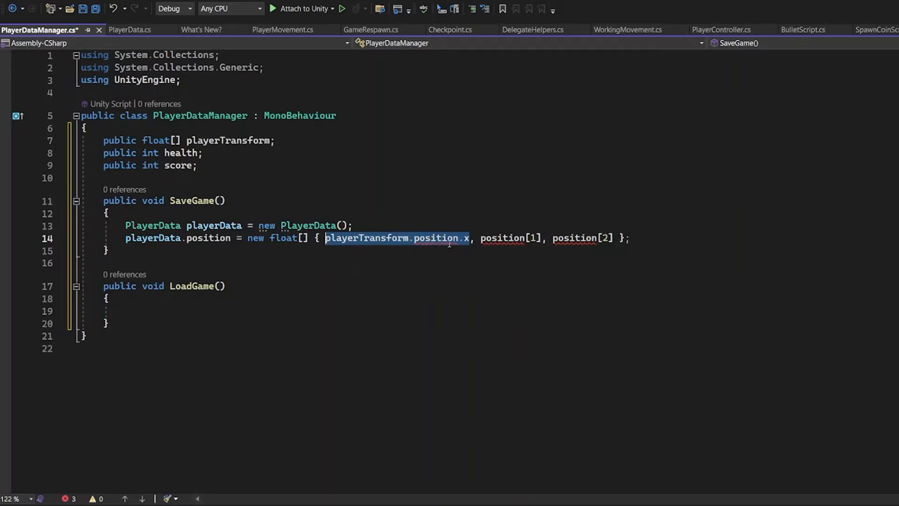
pyautogui.write('playerTransform.position.y')
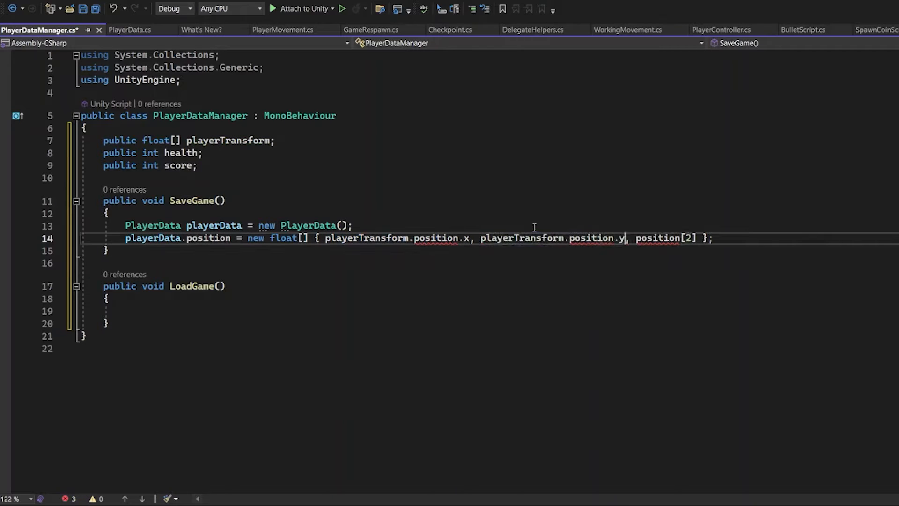
pyautogui.write('playerTransform.position.y')
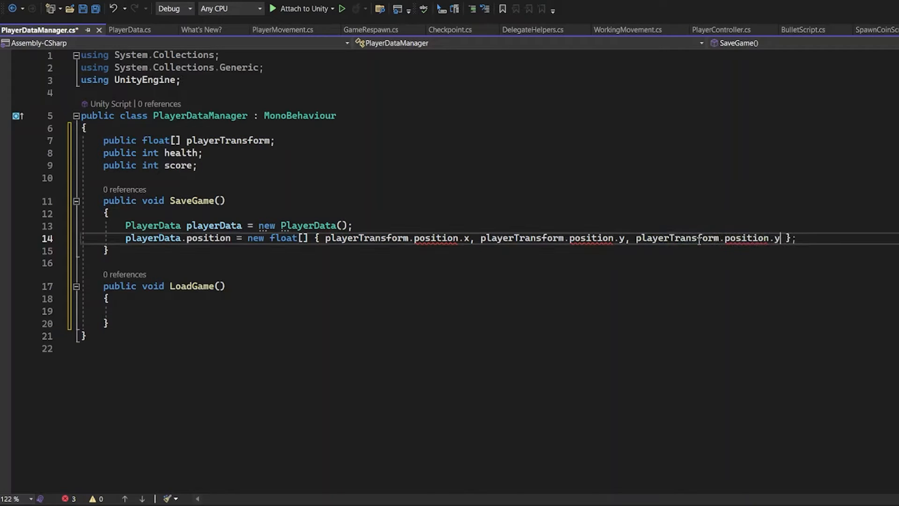
pyautogui.write('z')
pyautogui.click(189, 140)
pyautogui.write('Transform')
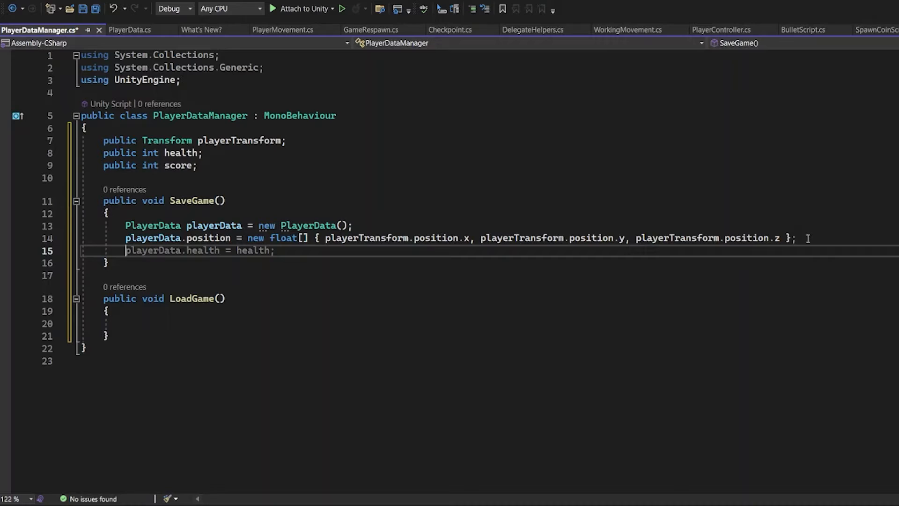
# Assign playerData health from GameManager.health and score from ScoreManager.score.
pyautogui.write('health = GameM')
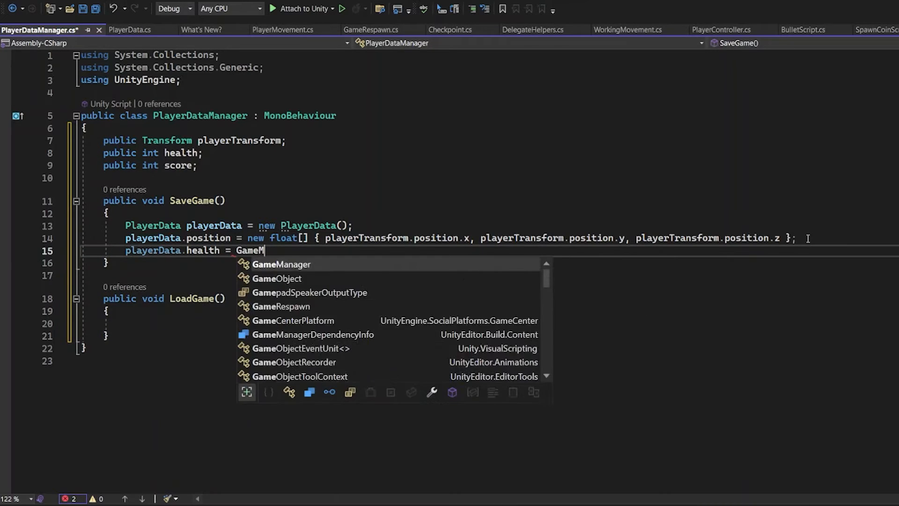
pyautogui.write('anager.health;')
pyautogui.write('playerData.score')
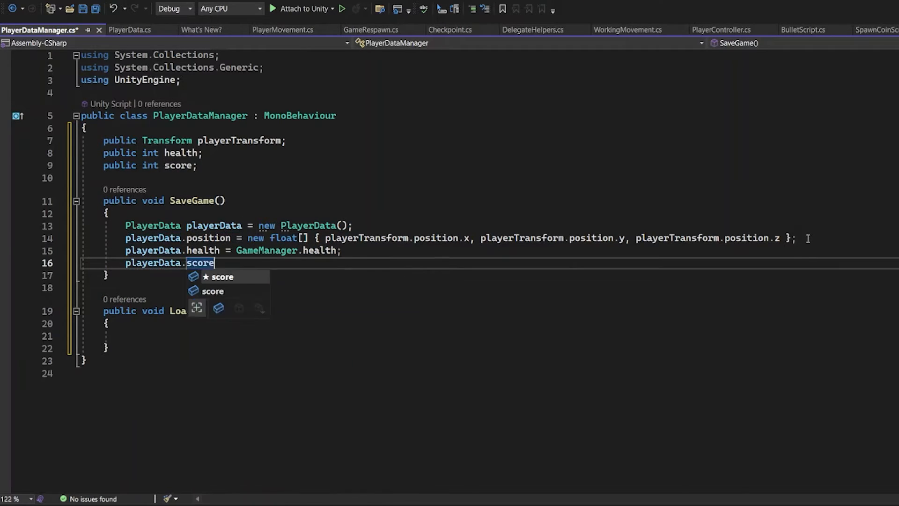
pyautogui.write('= ScoreM')
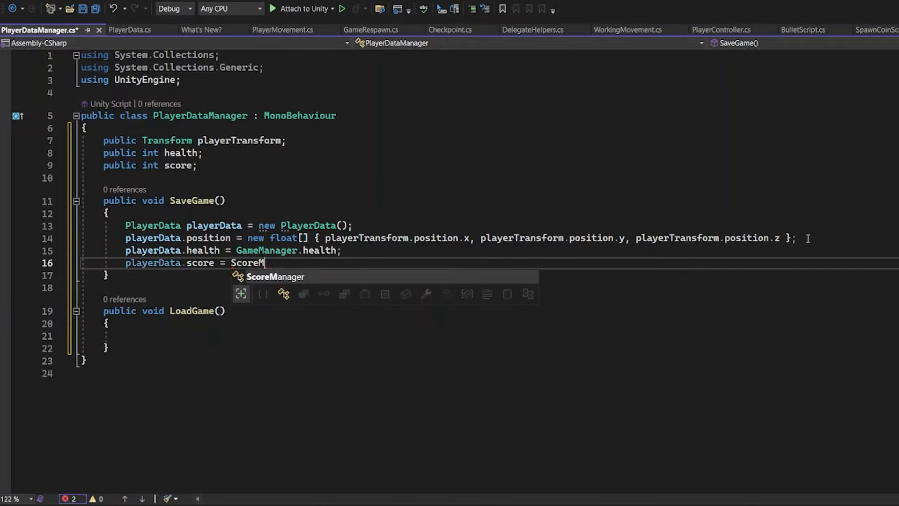
pyautogui.write('anager.scoreCount;')
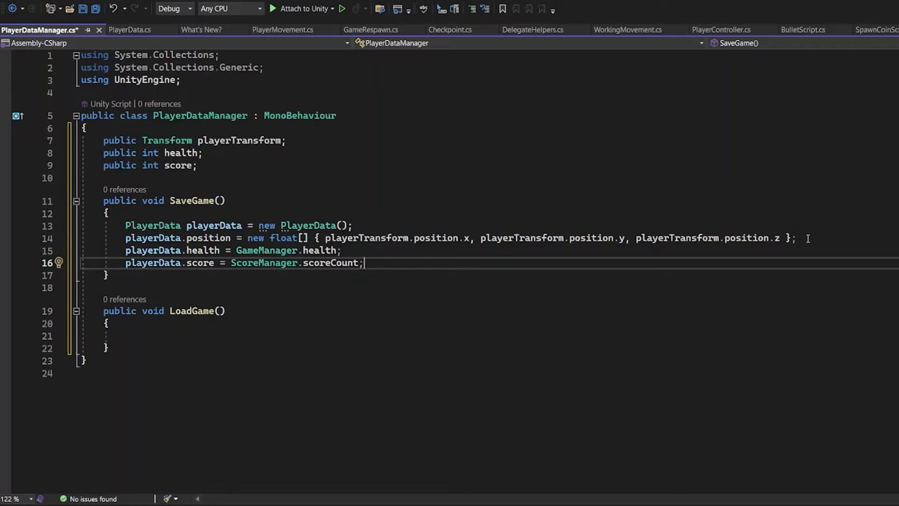
pyautogui.press('Enter')
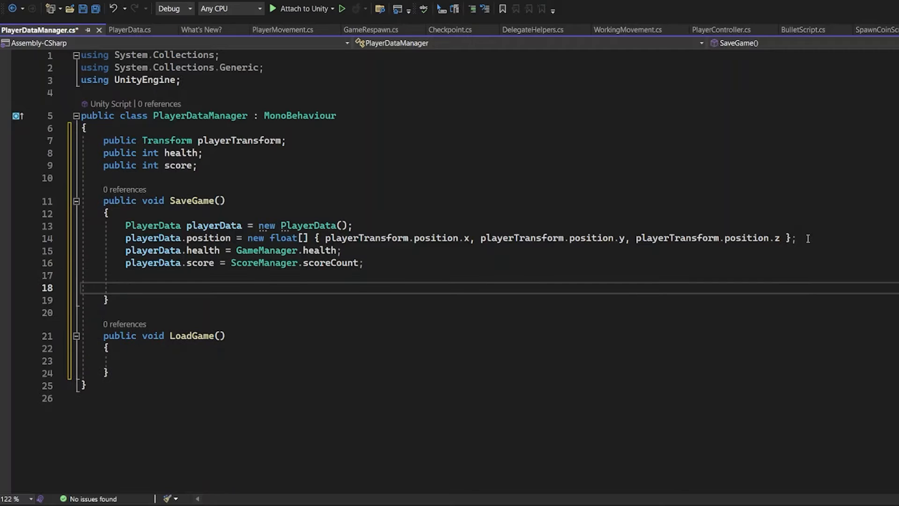
# Convert playerData with JsonUtility.ToJson and build a path ending in /playerData.json from the Application data folder.
pyautogui.write('string json')
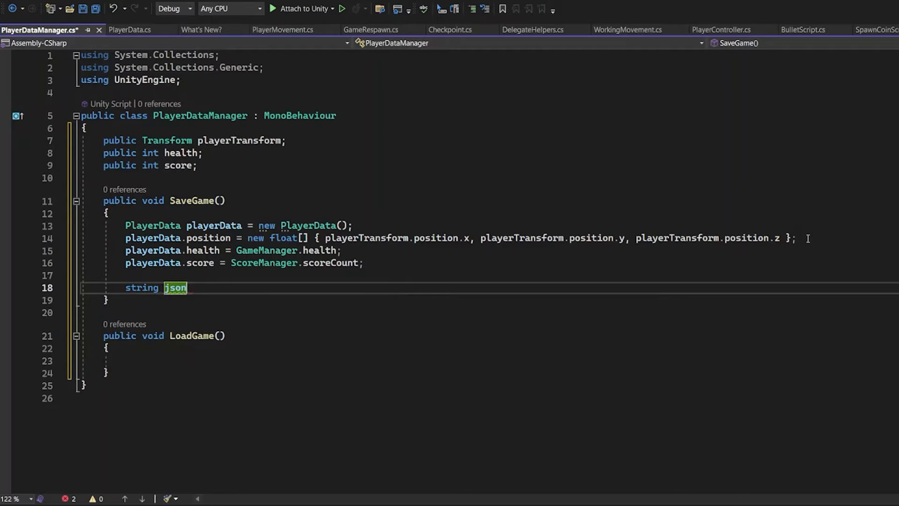
pyautogui.write('= JsonUtility.ToJson(playerData);')
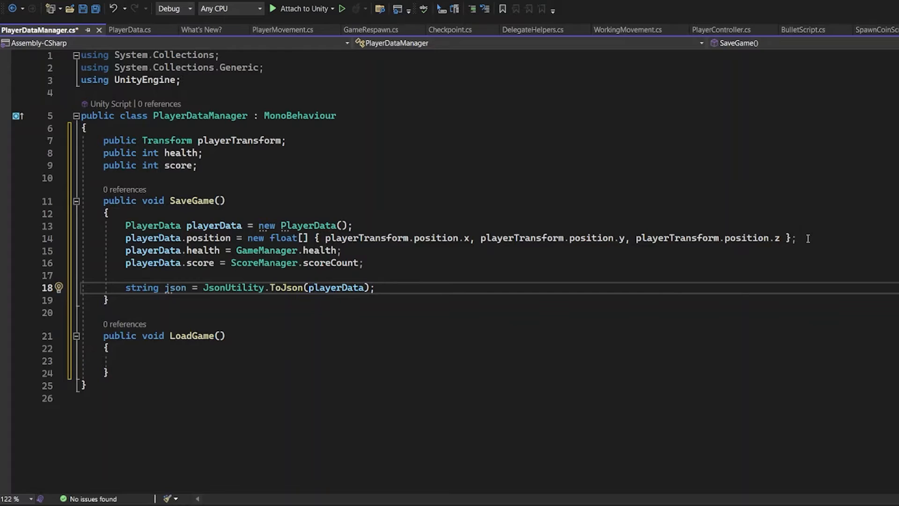
pyautogui.write('string pat')
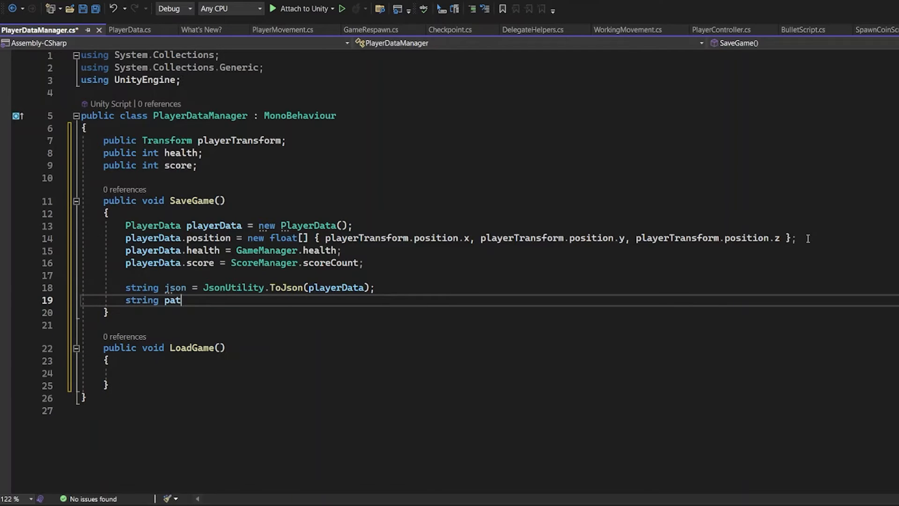
pyautogui.write('h =')
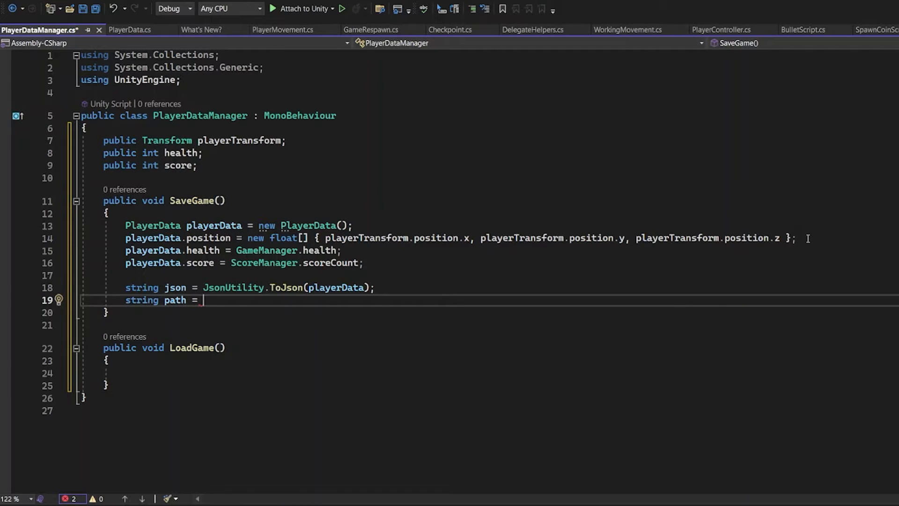
pyautogui.write('App')
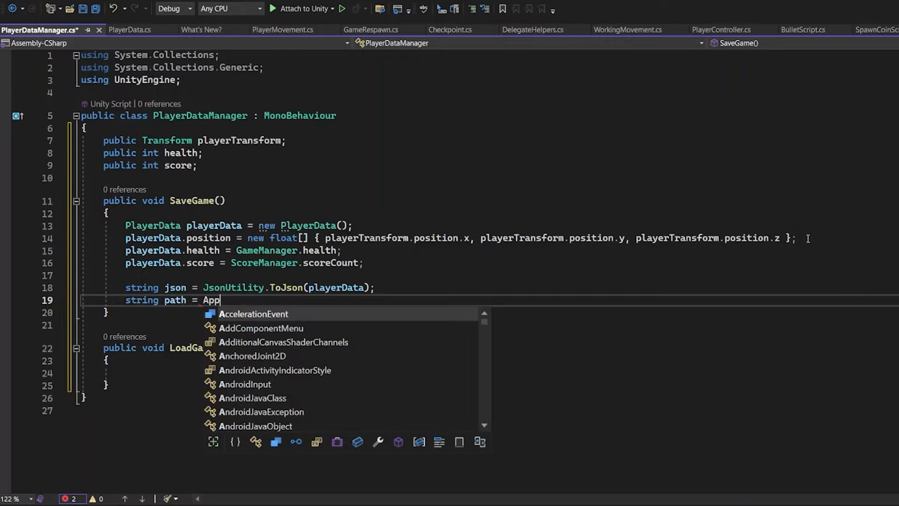
pyautogui.write('lication.streamingAssetsPath;')
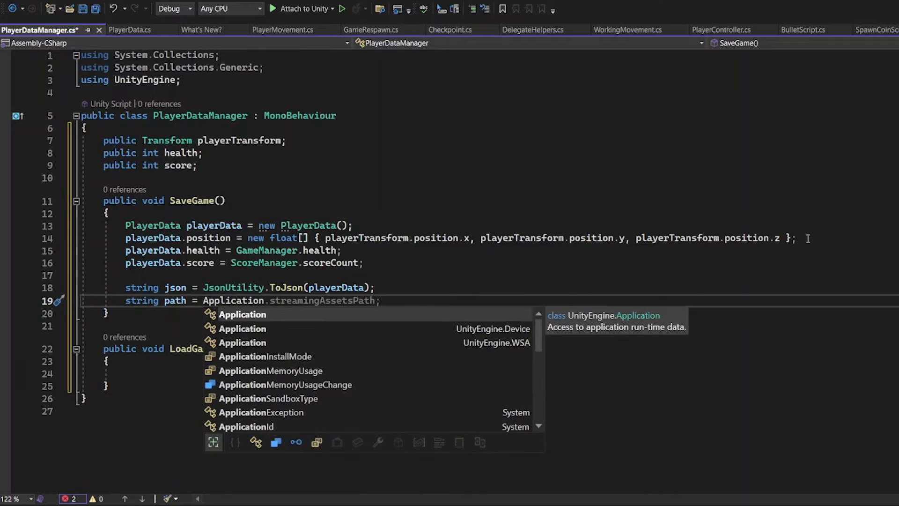
pyautogui.write('.')
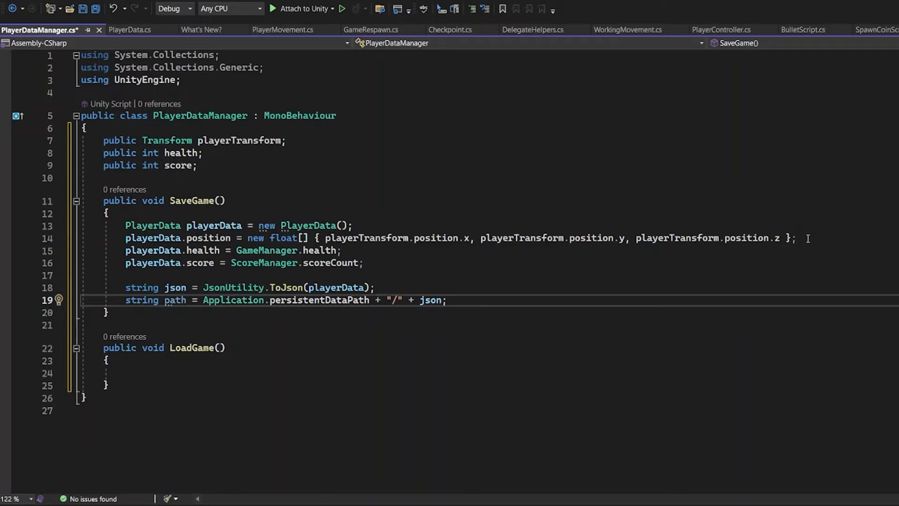
pyautogui.write('/playerData.jso')
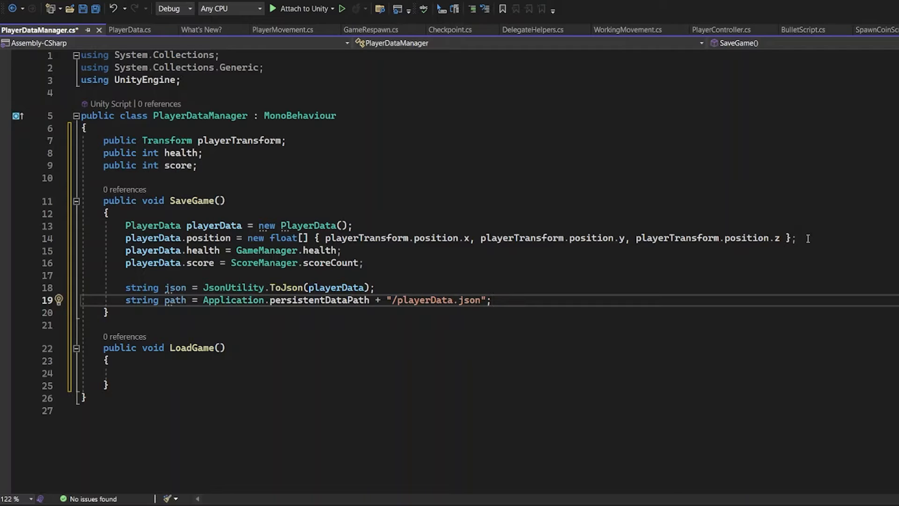
# Begin the System.IO.File.WriteAllText call that writes the JSON to the path.
pyautogui.write('System.')
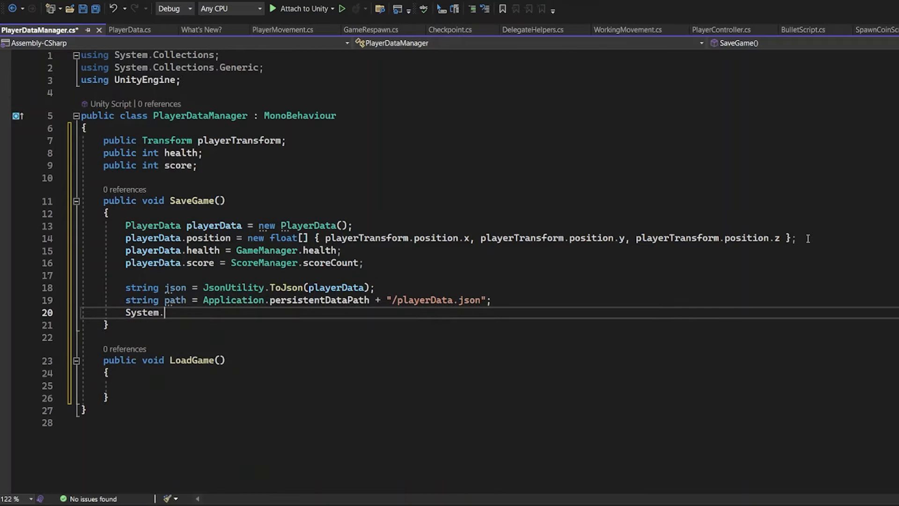
pyautogui.write('IO.File.WriteAllText(path, json);')
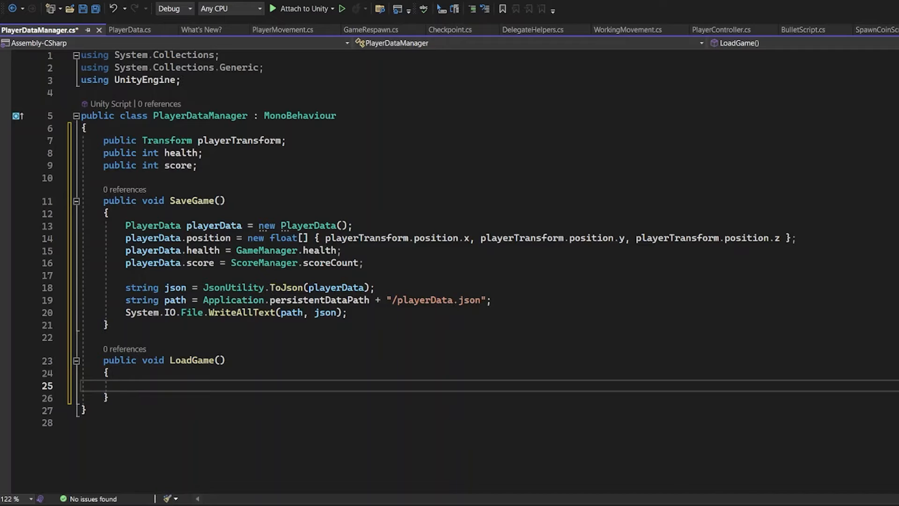
# Build string path = Application.persistentDataPath + "/playerData.json" at the start of LoadGame.
pyautogui.write('string')
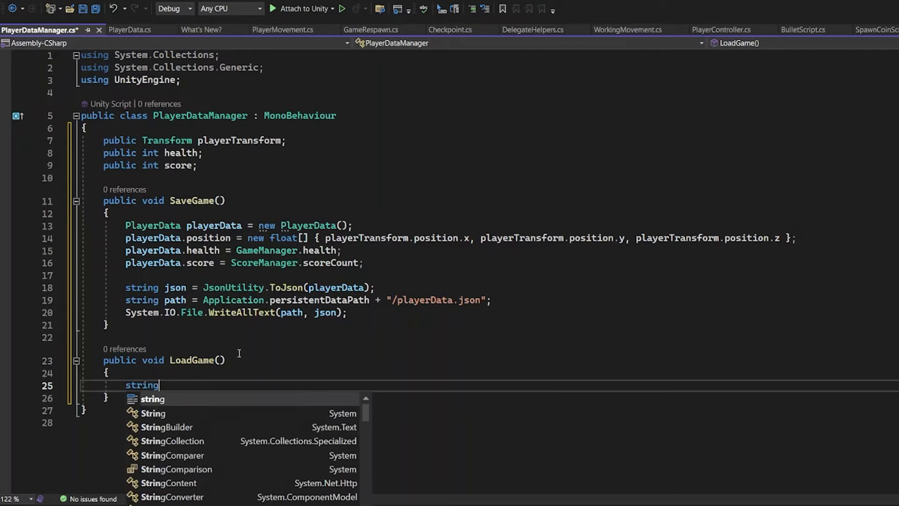
pyautogui.write('path =')
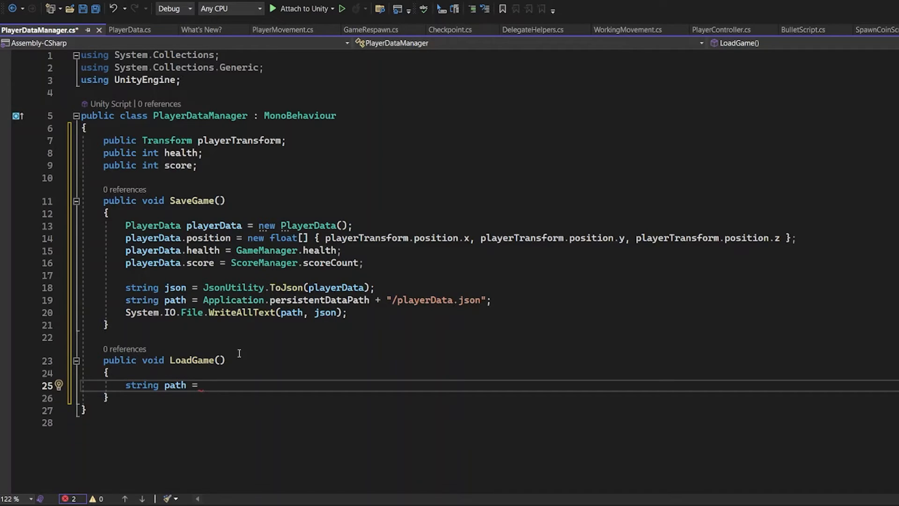
pyautogui.write('Application.persistentDataPath')
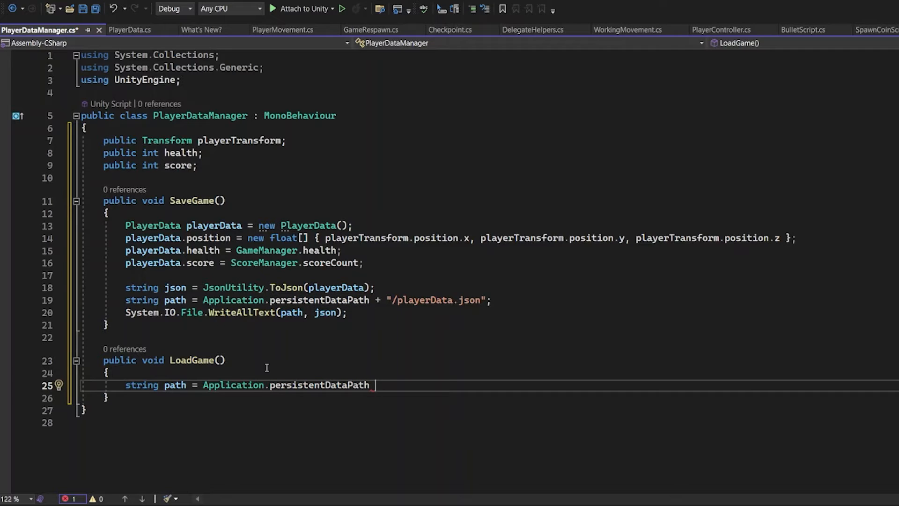
pyautogui.write('+')
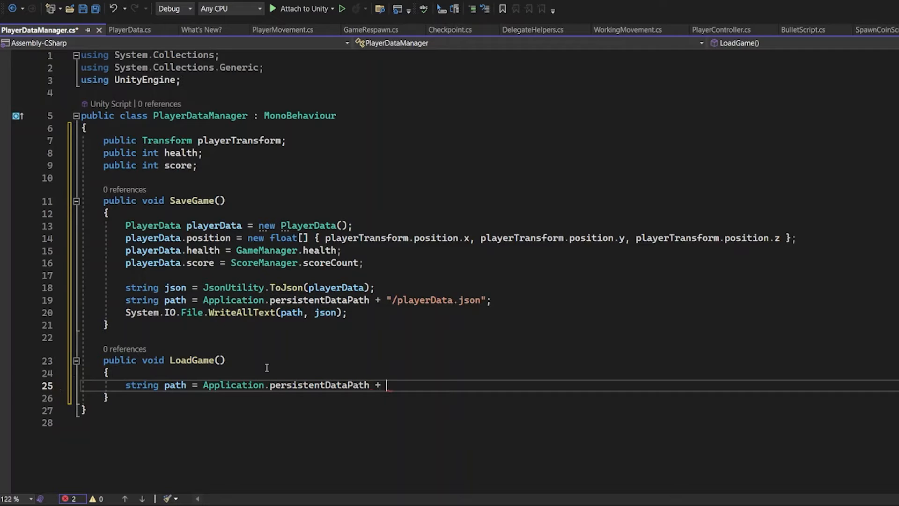
pyautogui.write('"/PLAYER"')
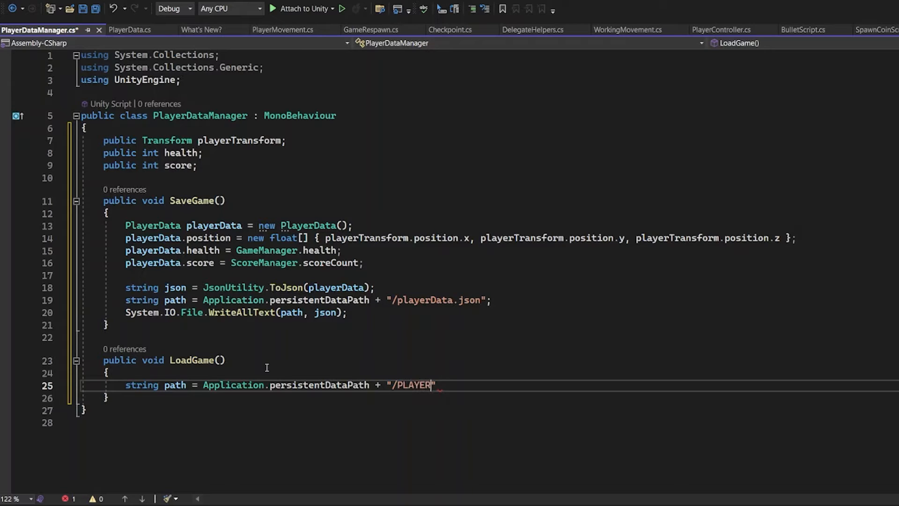
pyautogui.write('playerData.json')
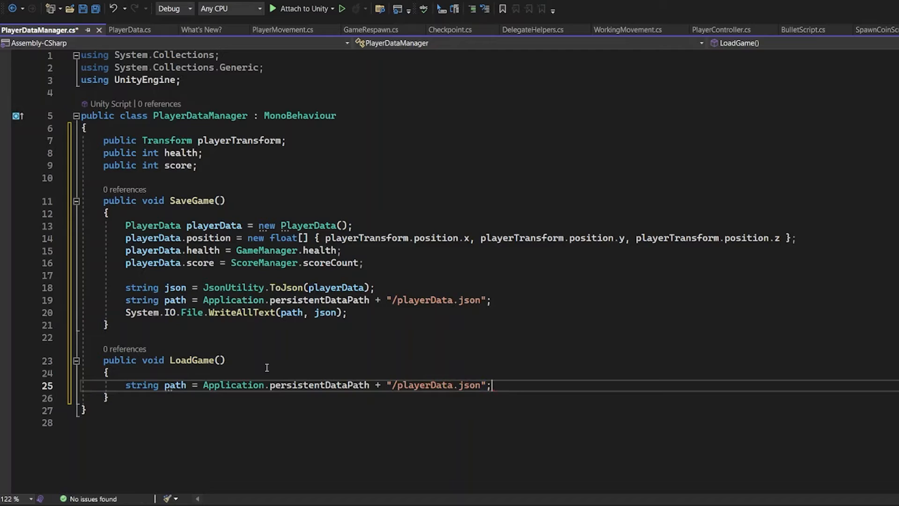
pyautogui.press('enter')
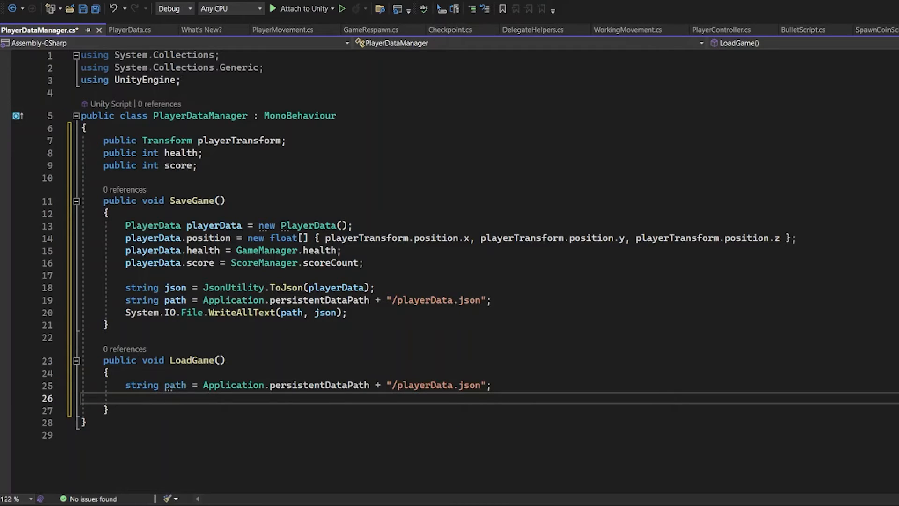
pyautogui.moveTo(497, 377)
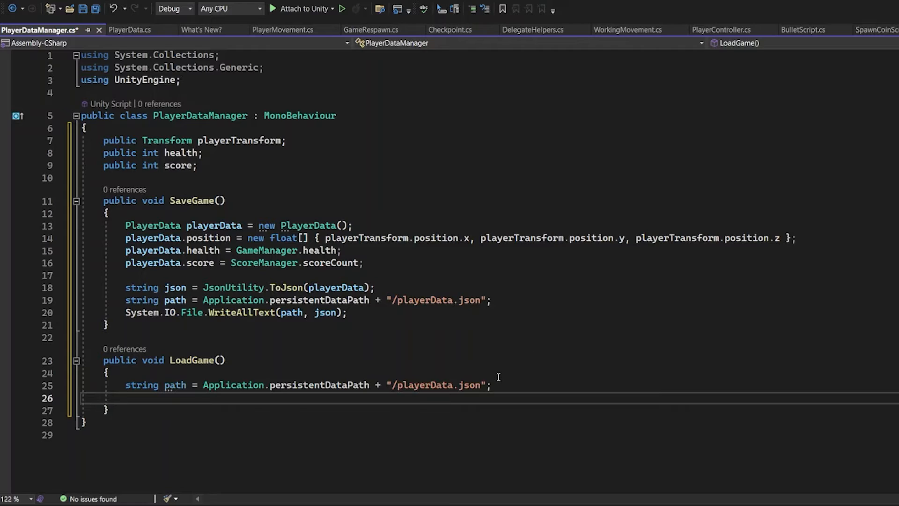
# Add an if (File.Exists(path)) block that reads the file into string json via System.IO.File.ReadAllText.
pyautogui.write('if()')
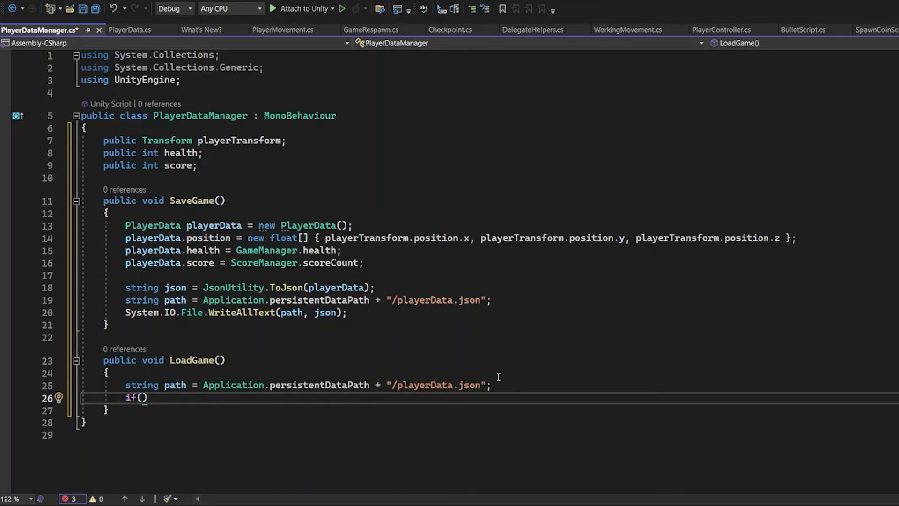
pyautogui.write('File.Exists(')
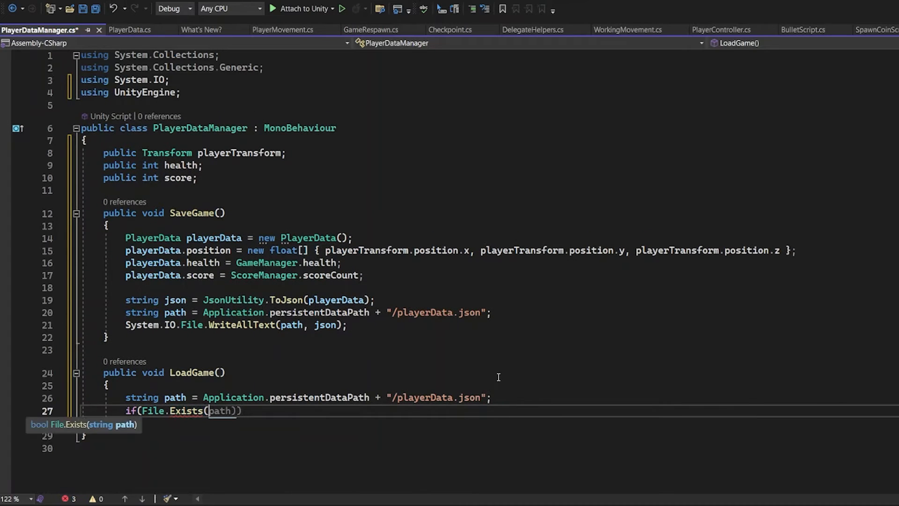
pyautogui.write('{')
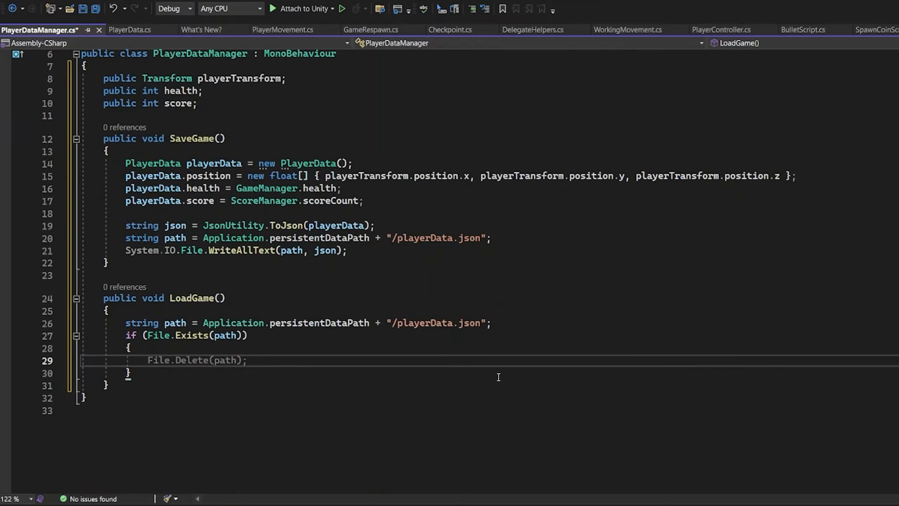
pyautogui.write('string json')
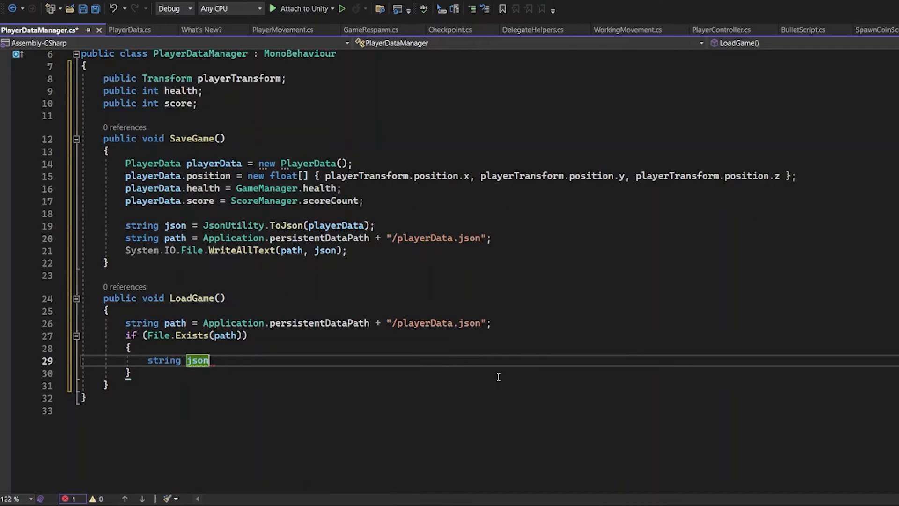
pyautogui.write('= System.')
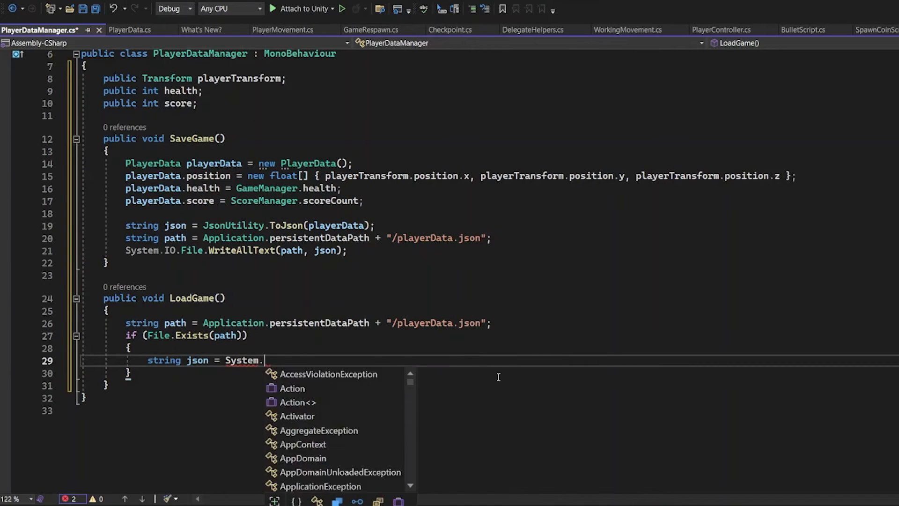
pyautogui.write('IO.')
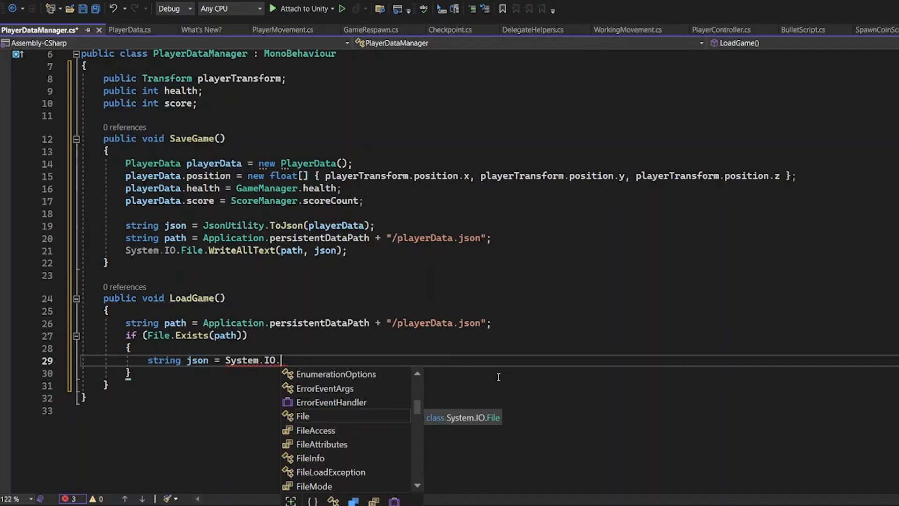
pyautogui.write('File.ReadAllText()')
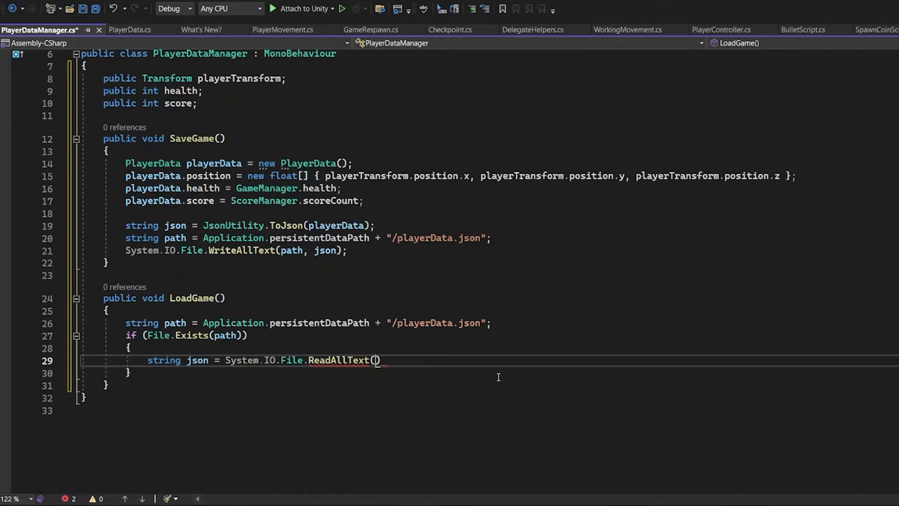
pyautogui.write('(')
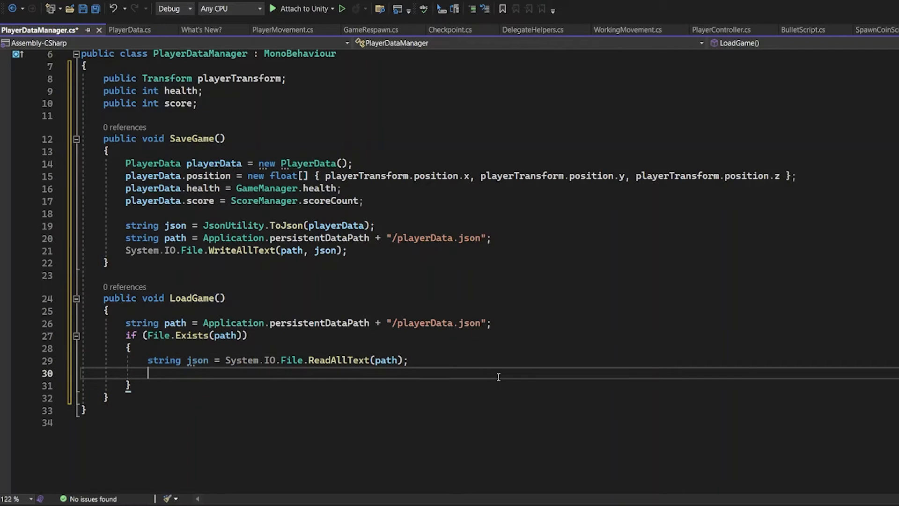
# Parse the JSON into a PlayerData loadedData object with JsonUtility.FromJson.
pyautogui.write('PlayerDat')
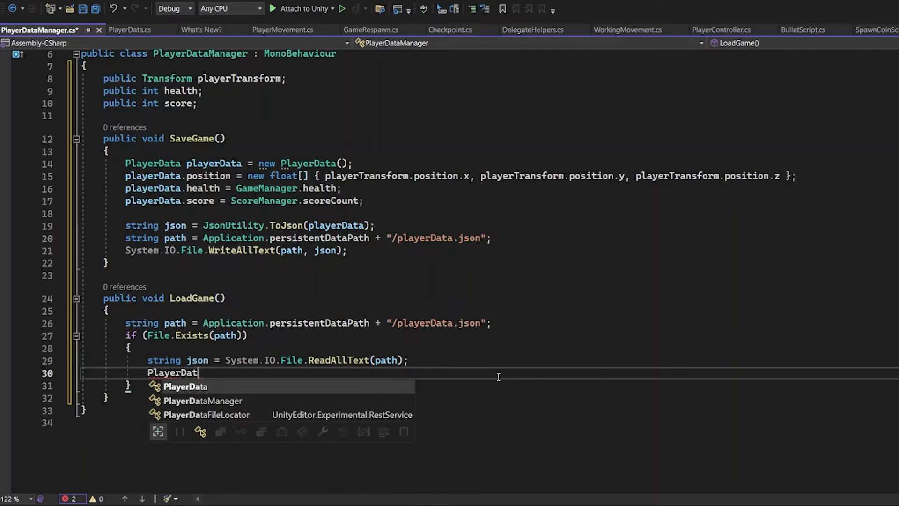
pyautogui.write('a loaded')
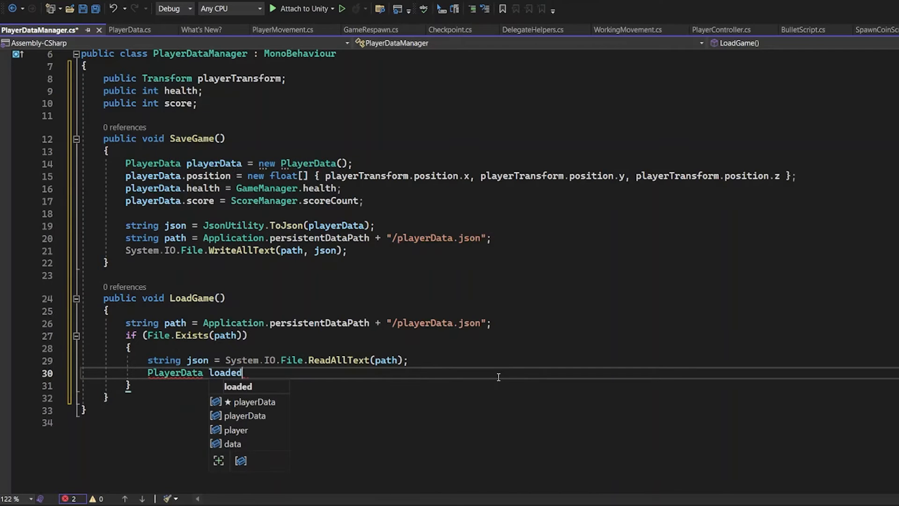
pyautogui.write('Data = new PlayerData();')
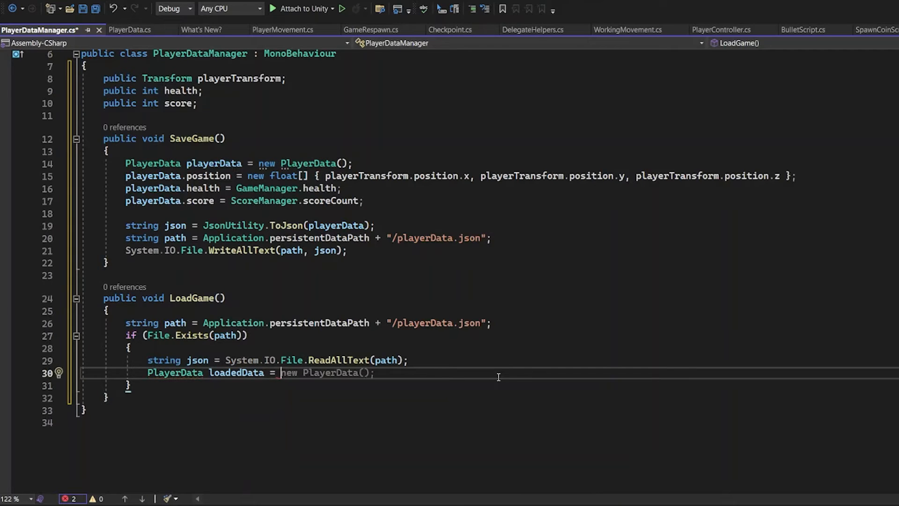
pyautogui.write('J')
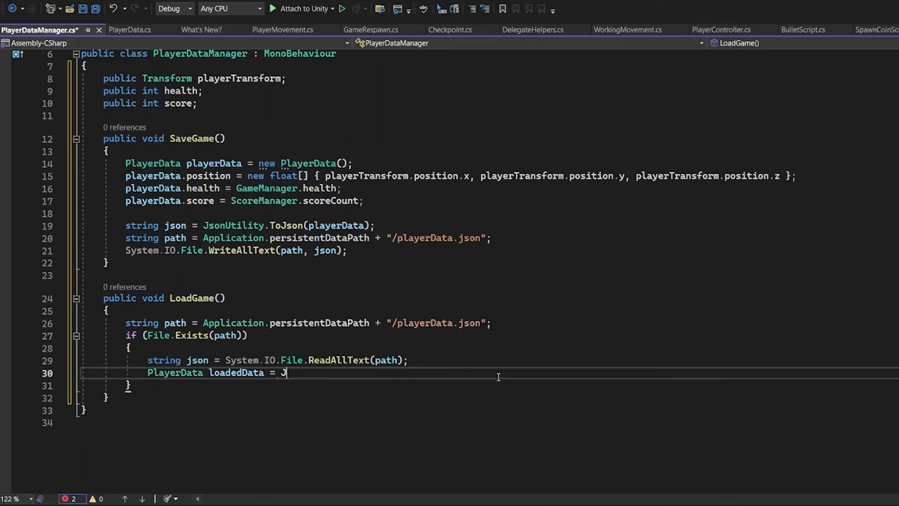
pyautogui.write('sonUtility')
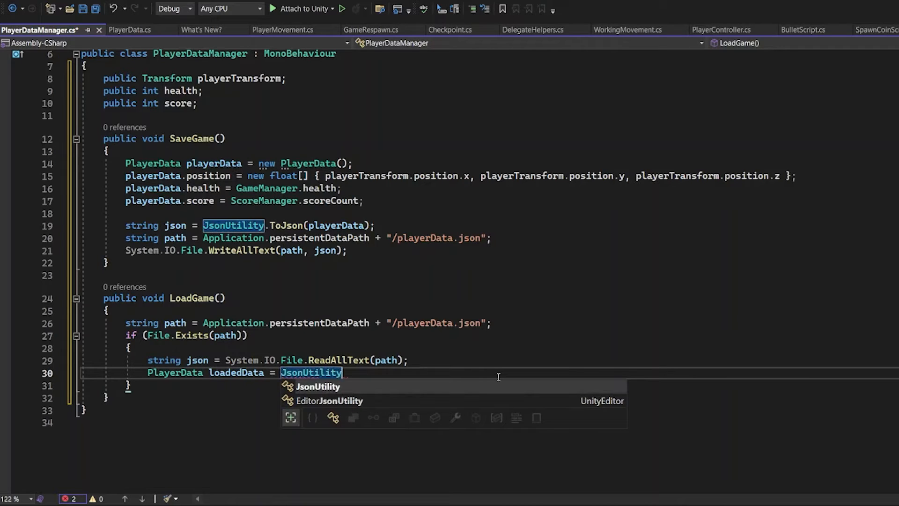
pyautogui.write('.FromJson<PlayerData>(json);')
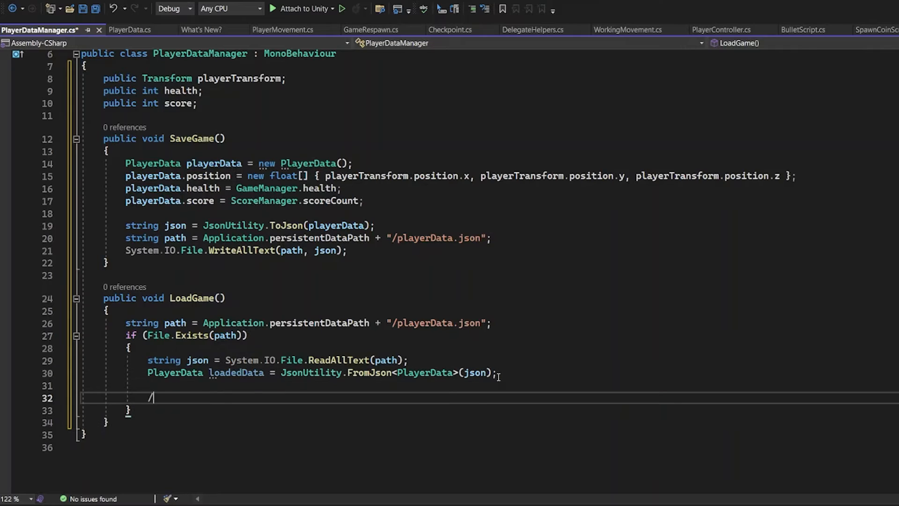
# Under an 'update player's position' comment, start a new Vector3 from loadedData.position values.
pyautogui.write("/update player's transform position")
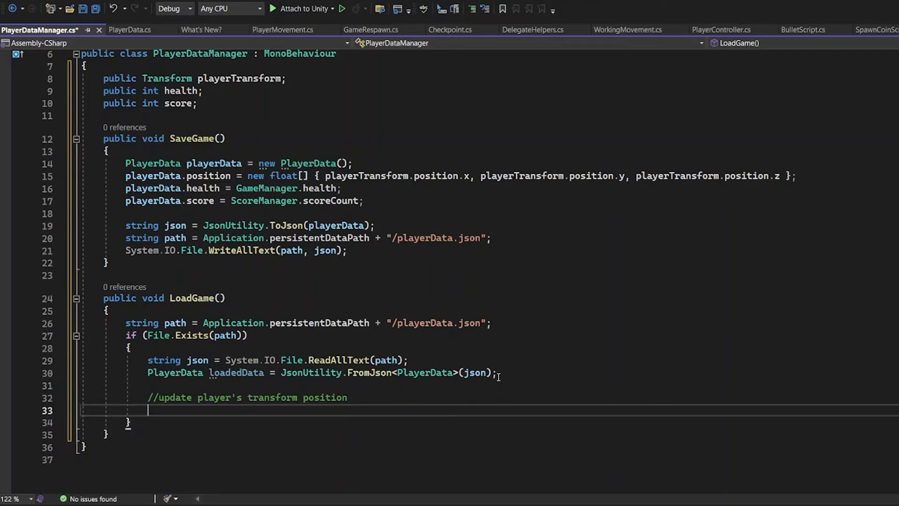
pyautogui.write('playerTransform')
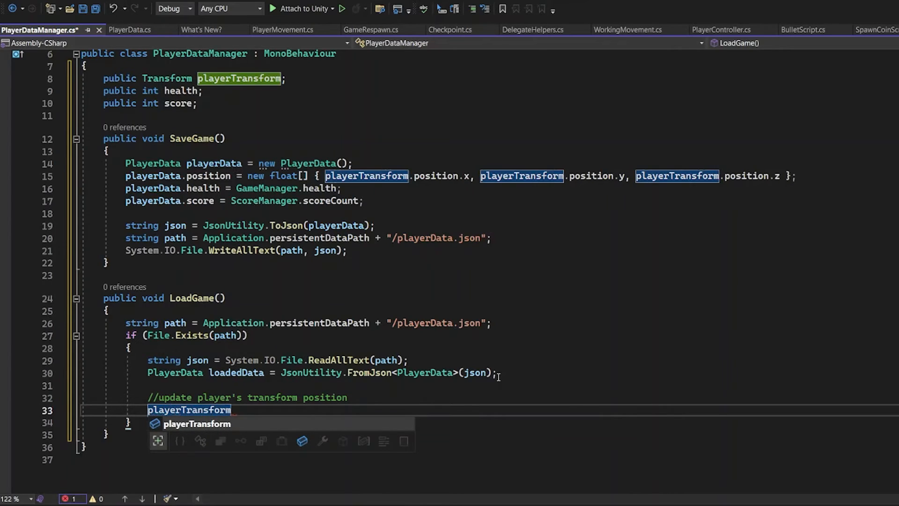
pyautogui.write('.position = new')
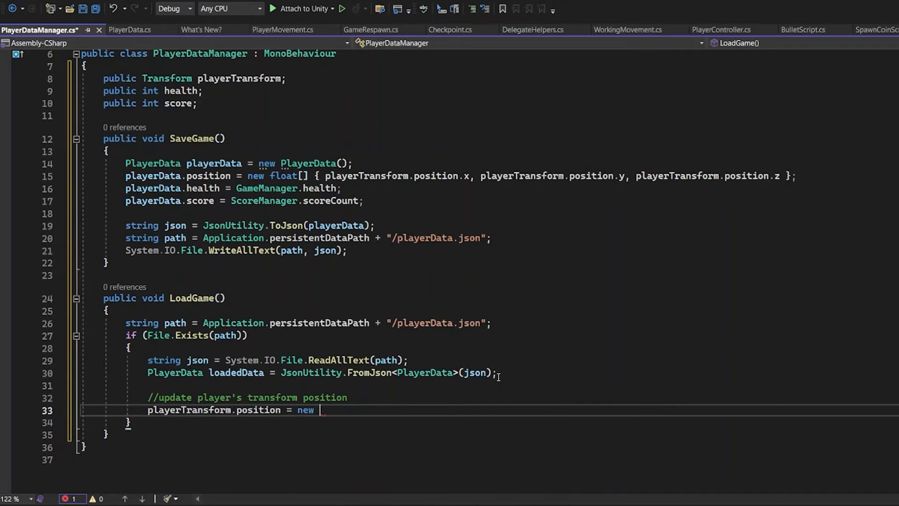
pyautogui.write('Vector3()')
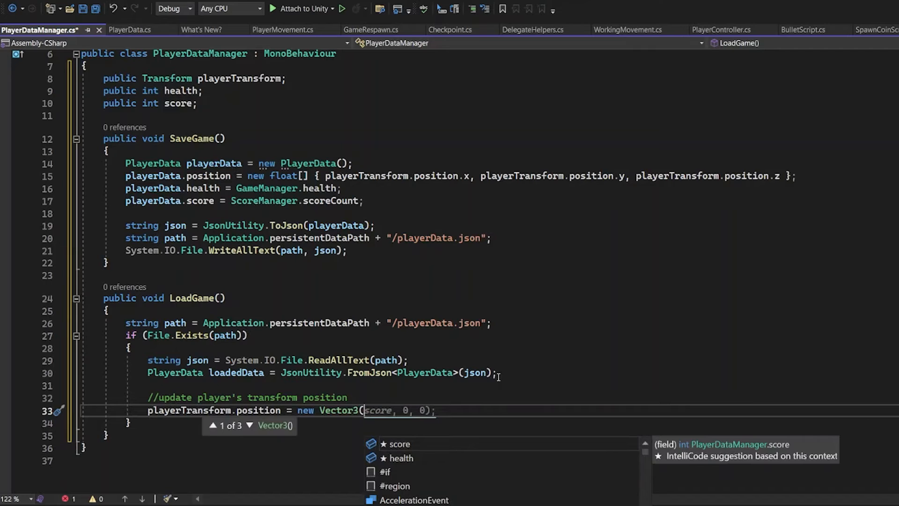
pyautogui.write('loadedData[0]);')
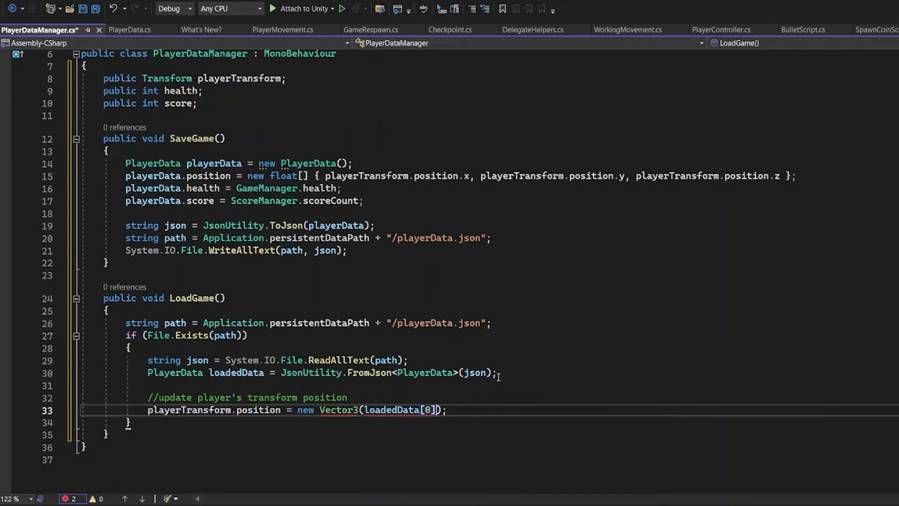
pyautogui.press('Backspace')
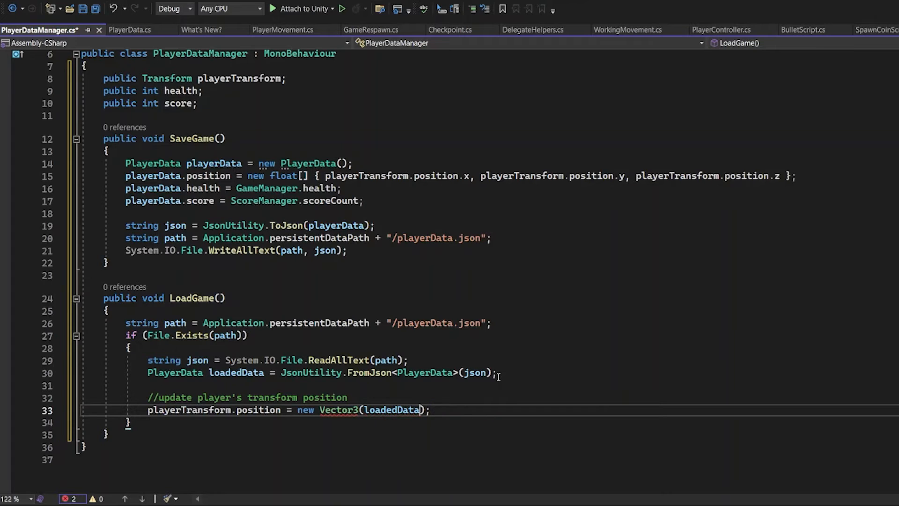
pyautogui.write('position')
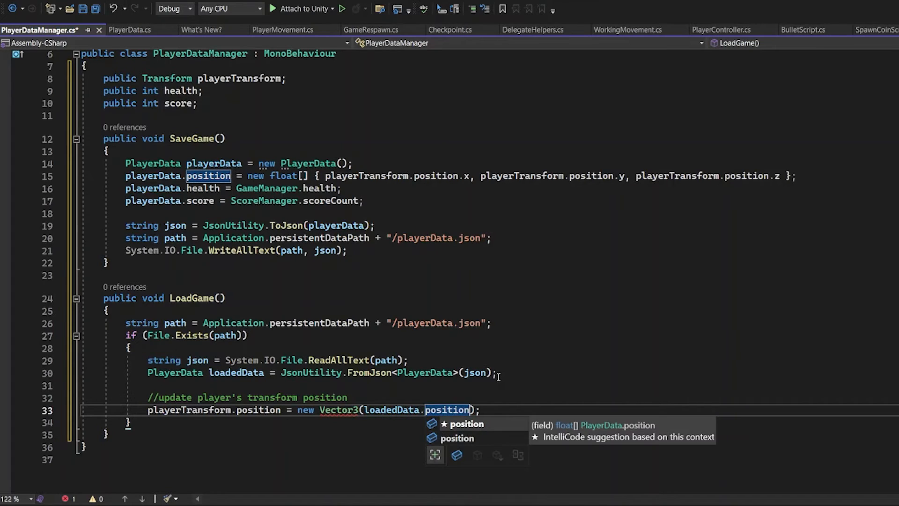
pyautogui.write('[0]')
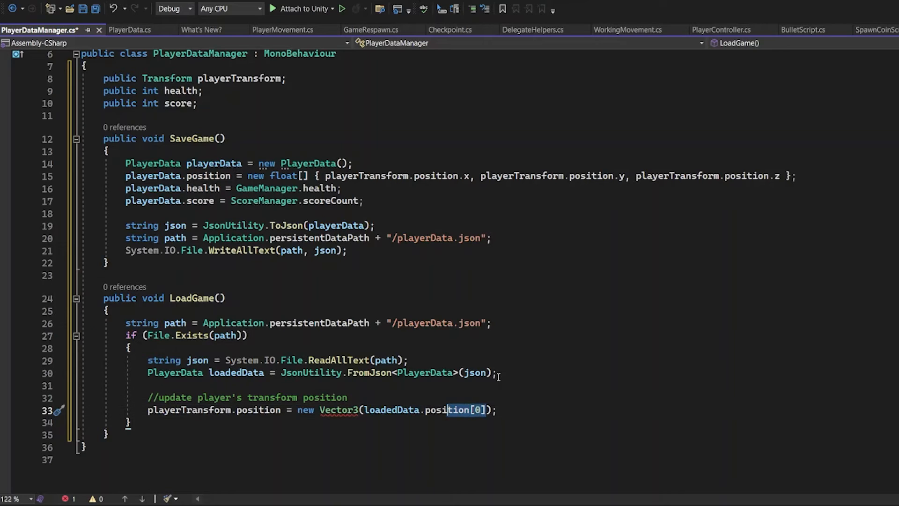
pyautogui.write(', loadedData.position[1')
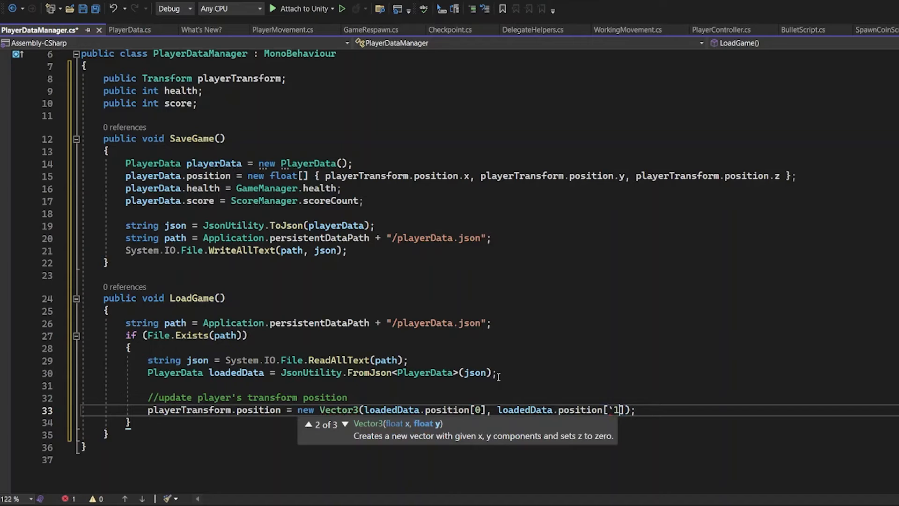
pyautogui.write(', loadedData.position[0]')
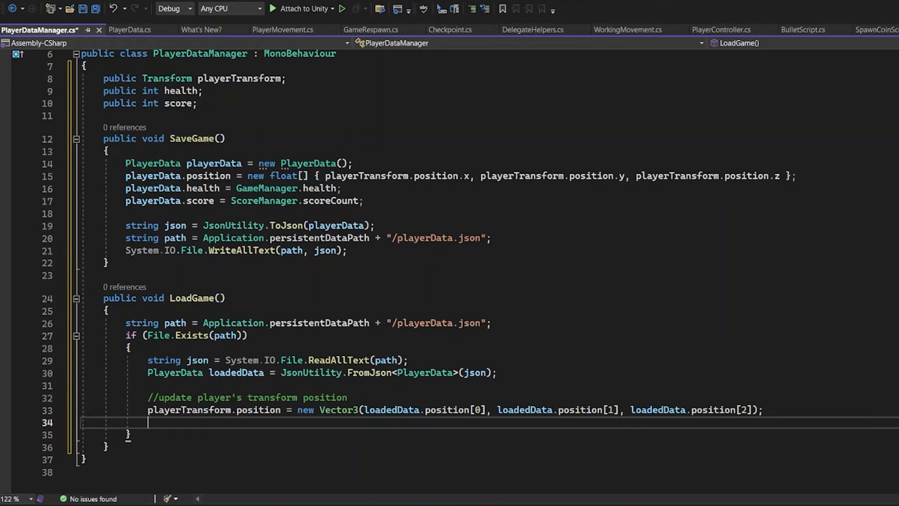
pyautogui.moveTo(766, 324)
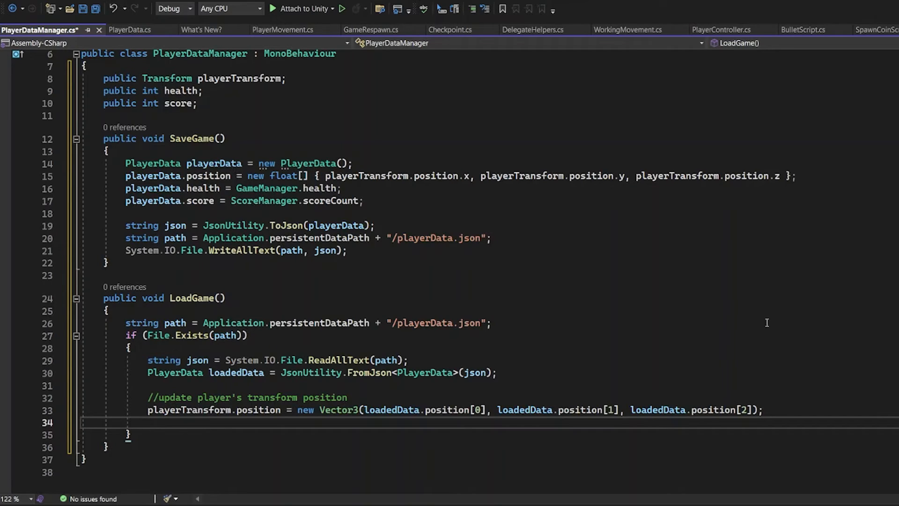
pyautogui.moveTo(635, 346)
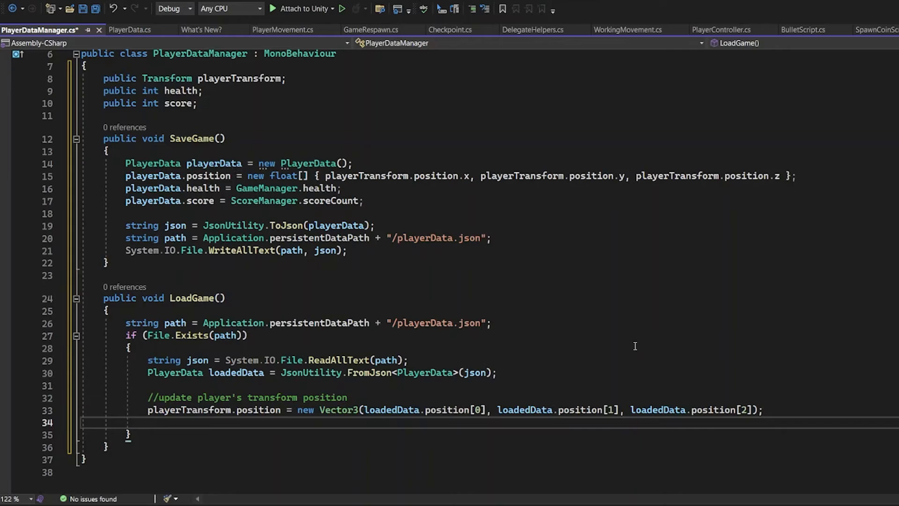
# Declare Vector3 loadedPosition from loadedData.position[0], [1], [2] and assign it to playerTransform.position.
pyautogui.write('Vector3 loadedPosition =')
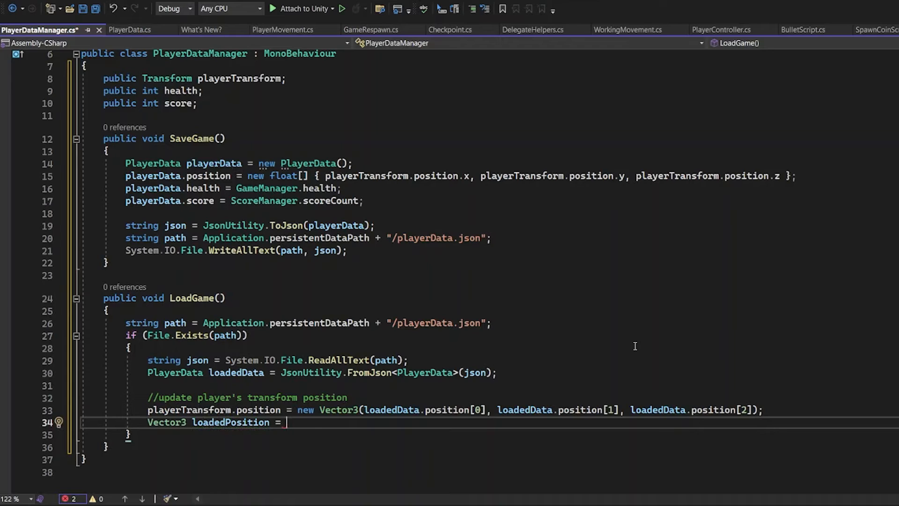
pyautogui.write('new Vector3(loadedData.position[0], loadedData.position[1], loadedData.position[2]);')
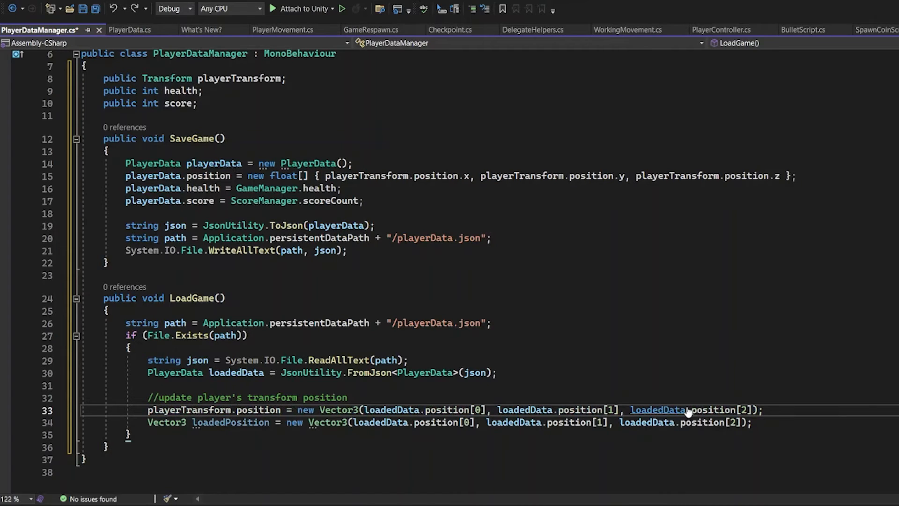
pyautogui.press('enter')
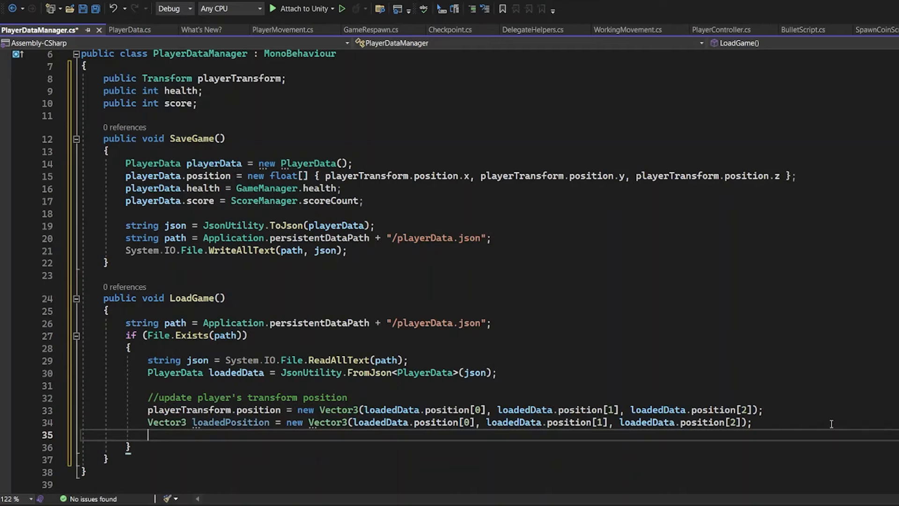
pyautogui.write('playerTransform.position = loadedPosition;')
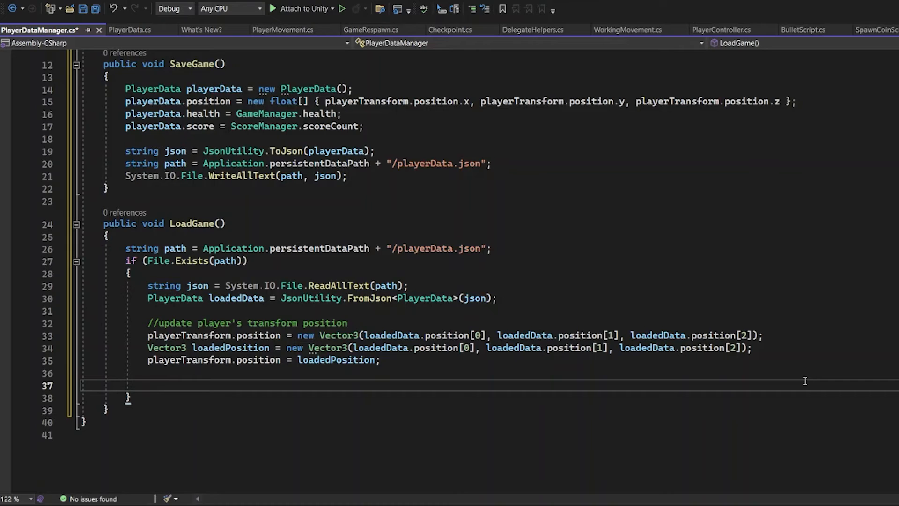
# Add a 'load all the values' comment, then restore GameManager.health and ScoreManager.scoreCount from loadedData.
pyautogui.click(148, 385)
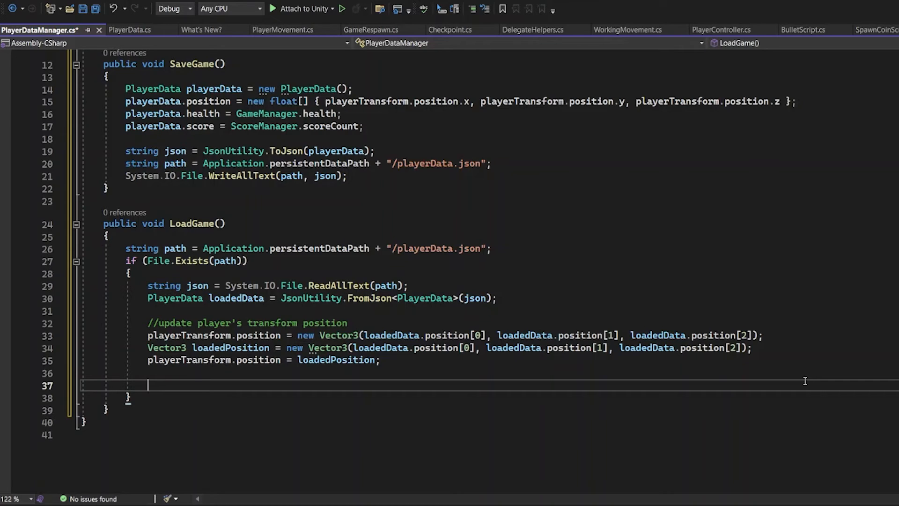
pyautogui.write('//')
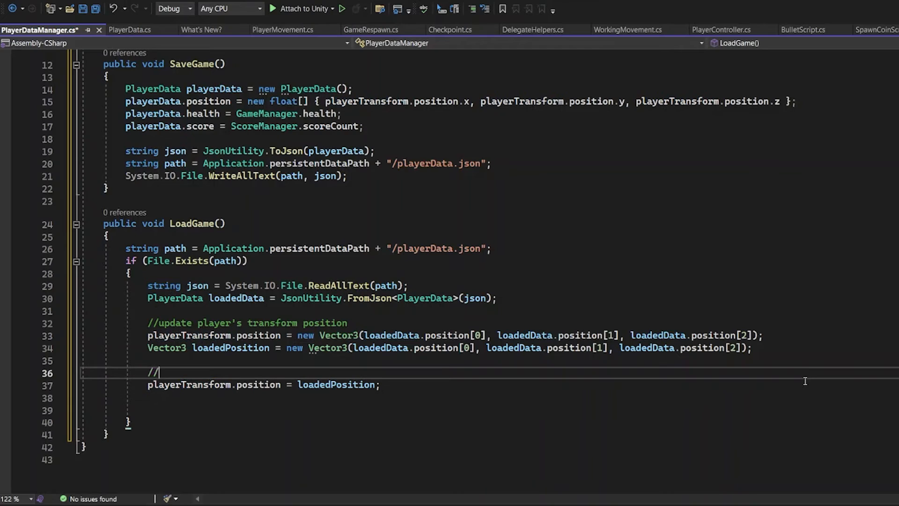
pyautogui.write('load all the values from pla')
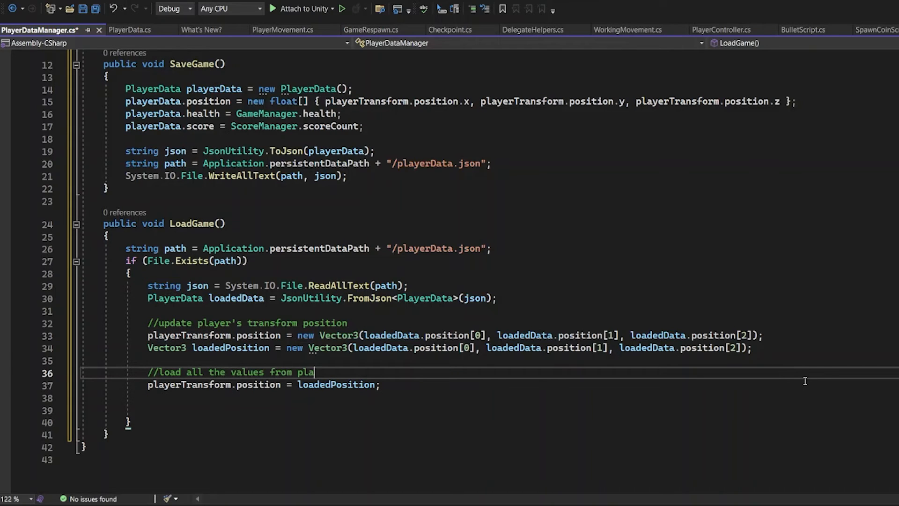
pyautogui.write('Game')
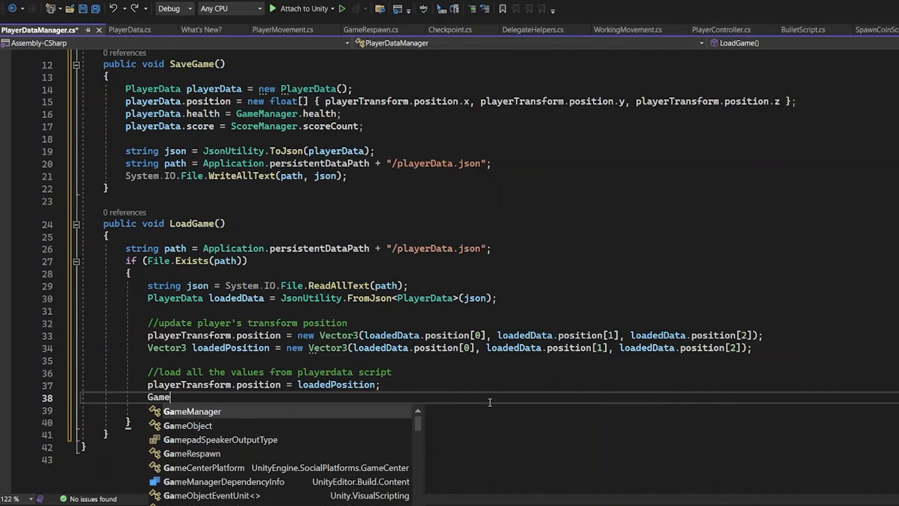
pyautogui.write('Manager.health = loadedData.')
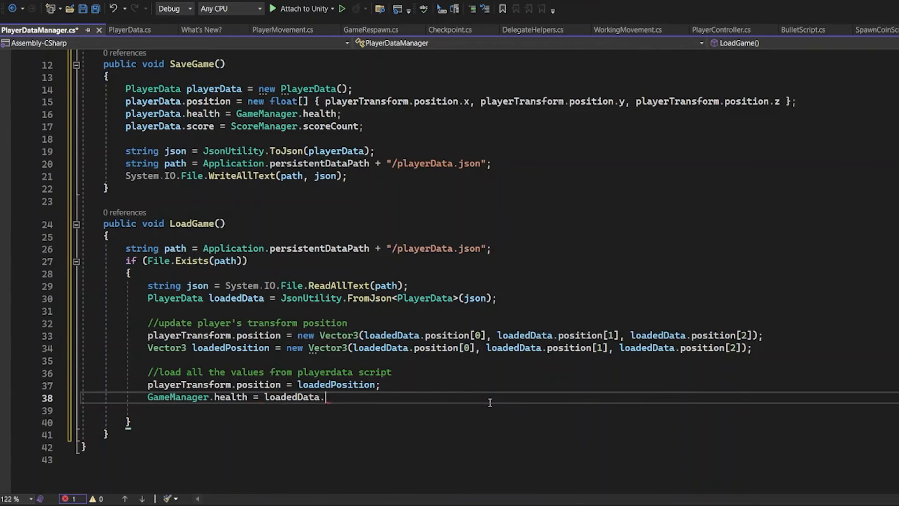
pyautogui.write('health;')
pyautogui.click(520, 409)
pyautogui.write('ScoreManager.scoreCount =')
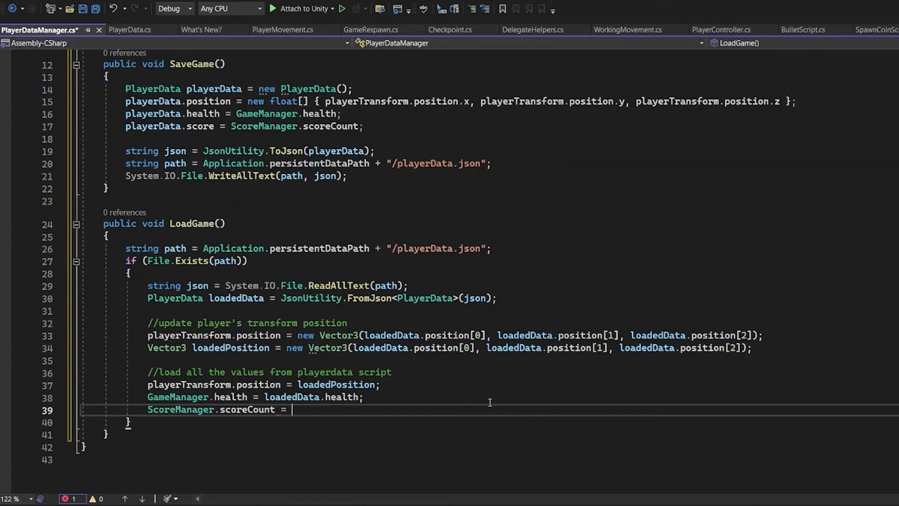
pyautogui.write('loadedDat')
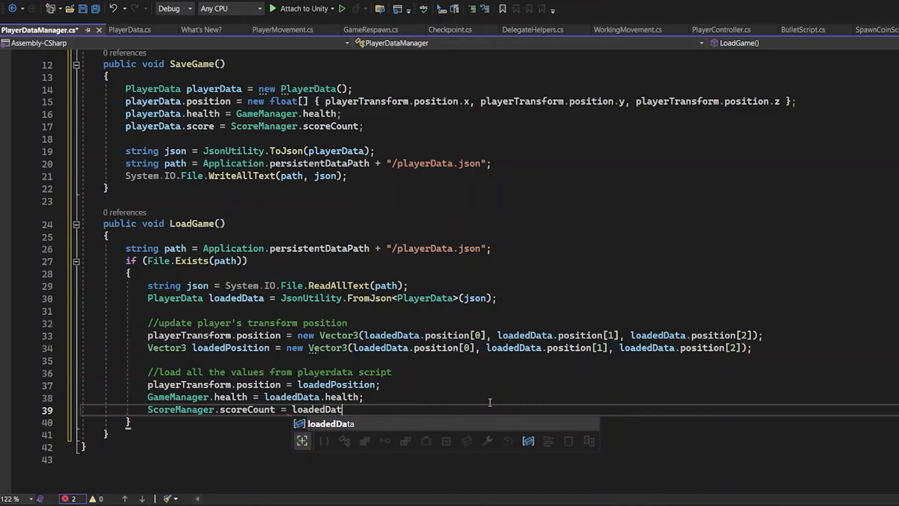
pyautogui.write('a.score;')
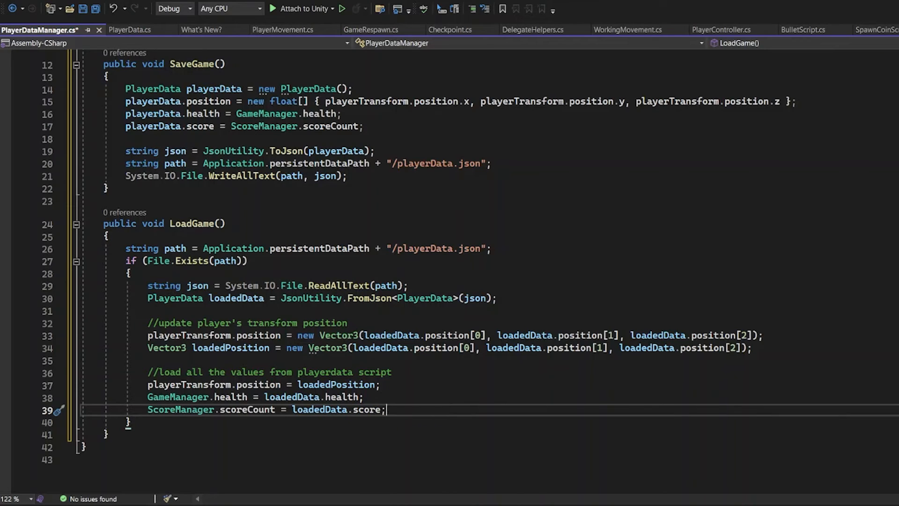
# Add an else branch to LoadGame that logs the warning "File not found".
pyautogui.write('else')
pyautogui.write('Debug.LogWarning("Not')
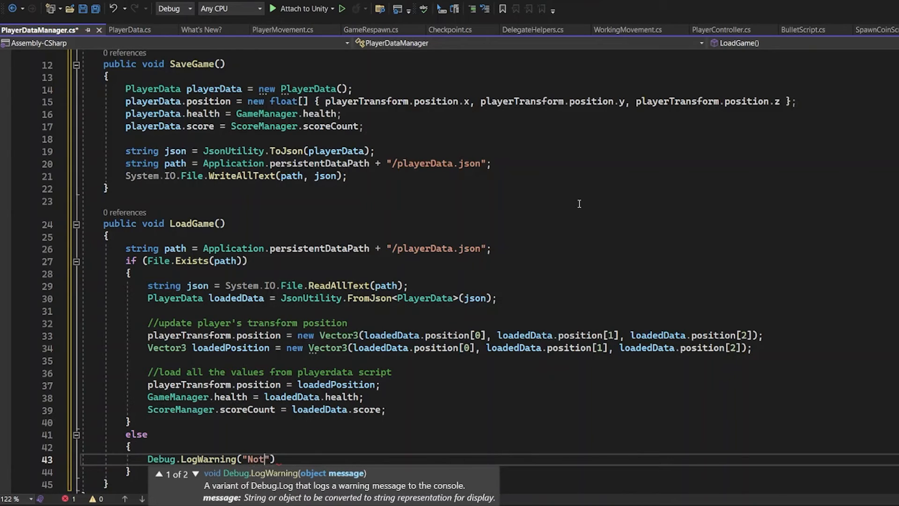
pyautogui.write('Fi')
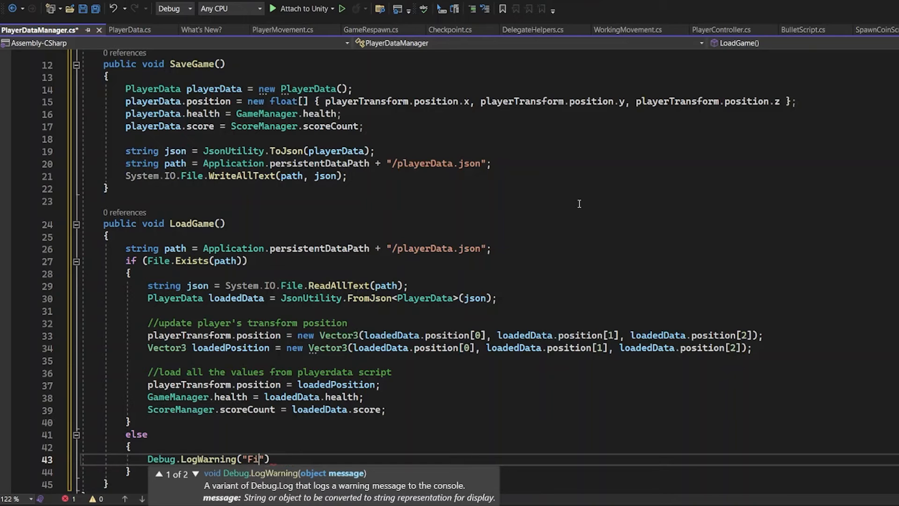
pyautogui.write('le not foun')
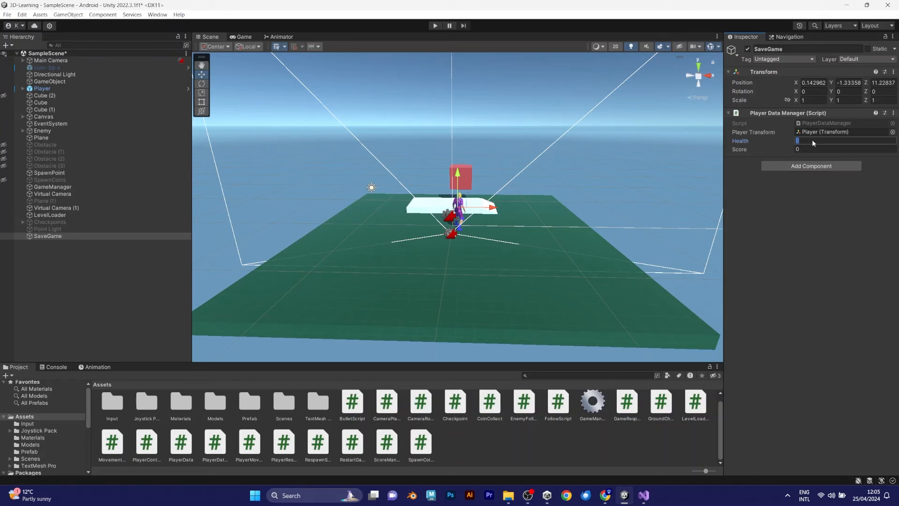
# Set the Player Data Manager Health value to 3 and view the game from the player's camera.
pyautogui.write('3')
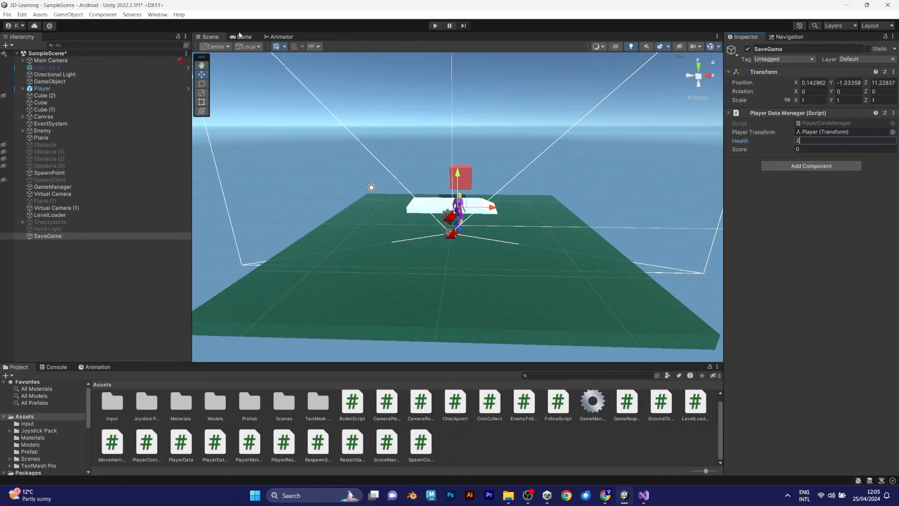
pyautogui.click(243, 36)
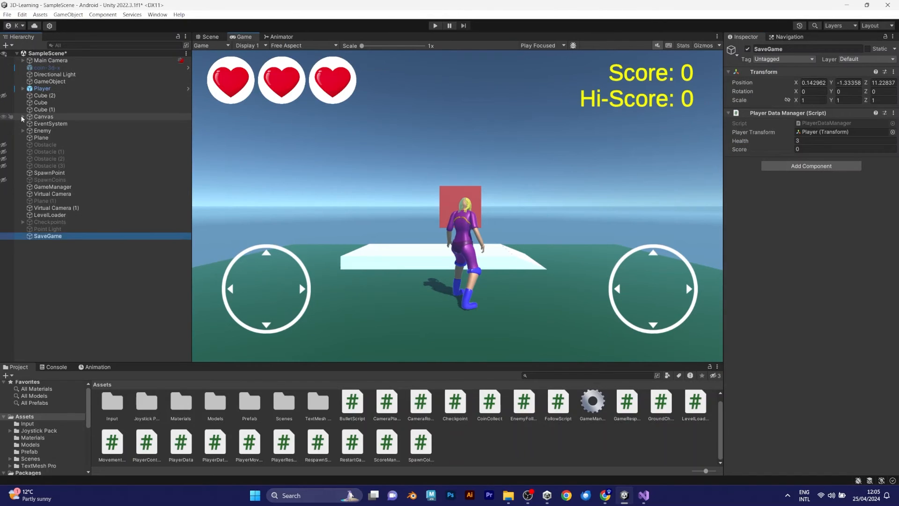
# Add a TextMeshPro button to the Canvas and place it at the top centre.
pyautogui.rightClick(43, 116)
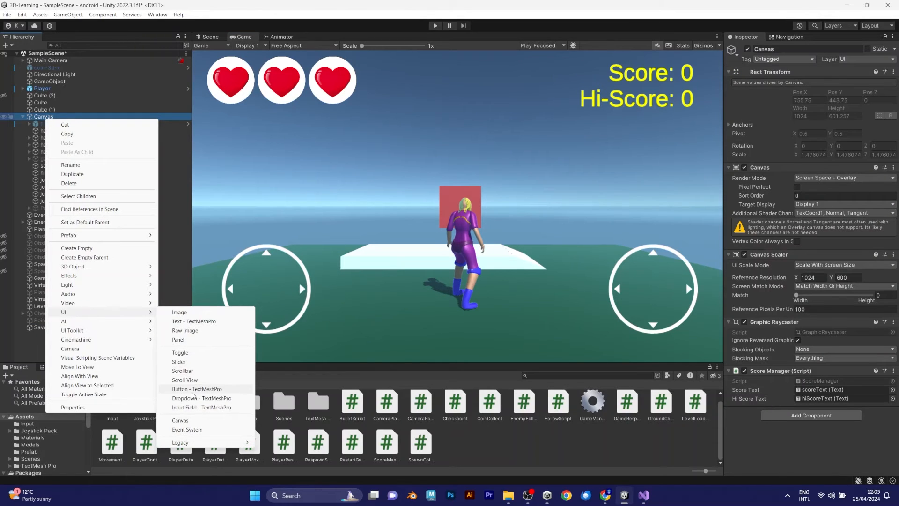
pyautogui.click(195, 389)
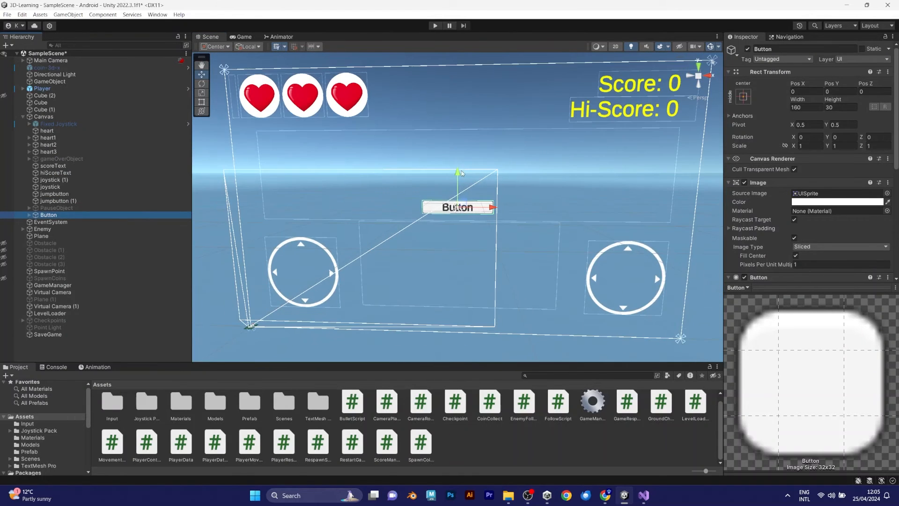
pyautogui.moveTo(457, 173); pyautogui.dragTo(457, 51)
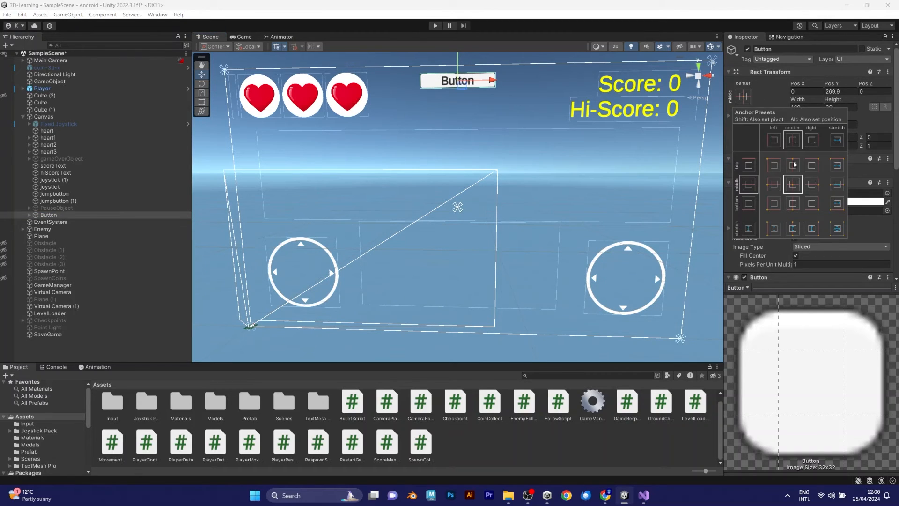
pyautogui.click(792, 148)
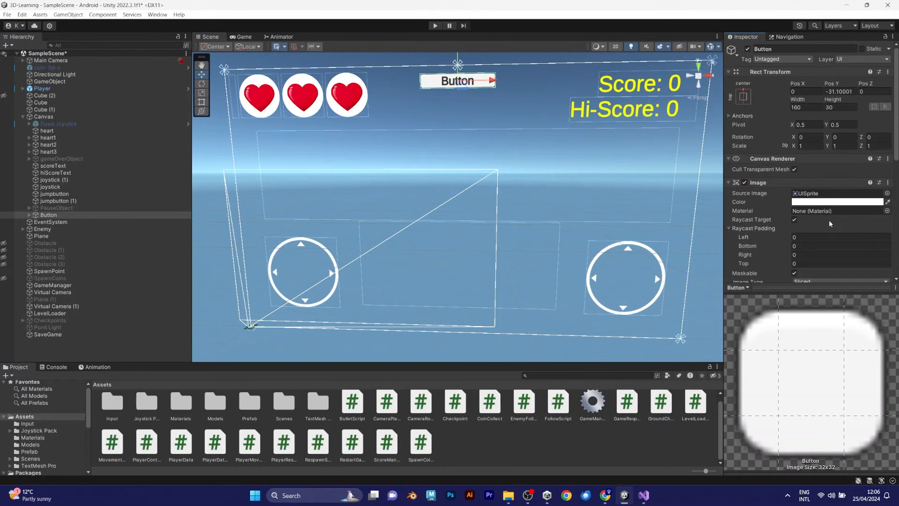
# Add an On Click entry targeting the SaveGame object and calling PlayerDataManager.SaveGame().
pyautogui.click(841, 245)
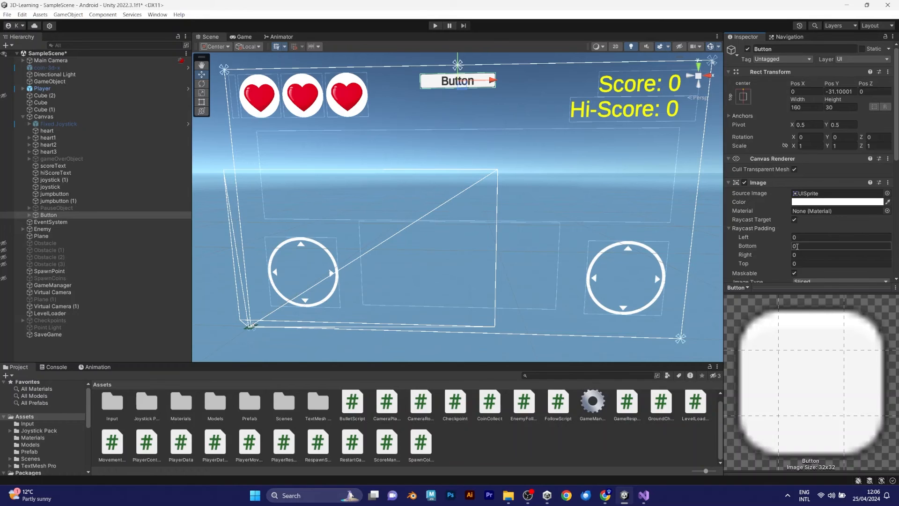
pyautogui.scroll(-3)
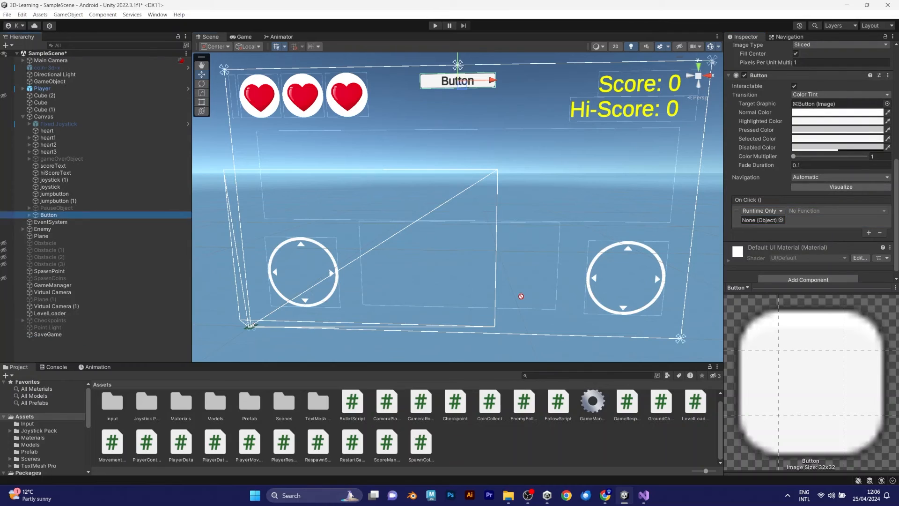
pyautogui.click(837, 211)
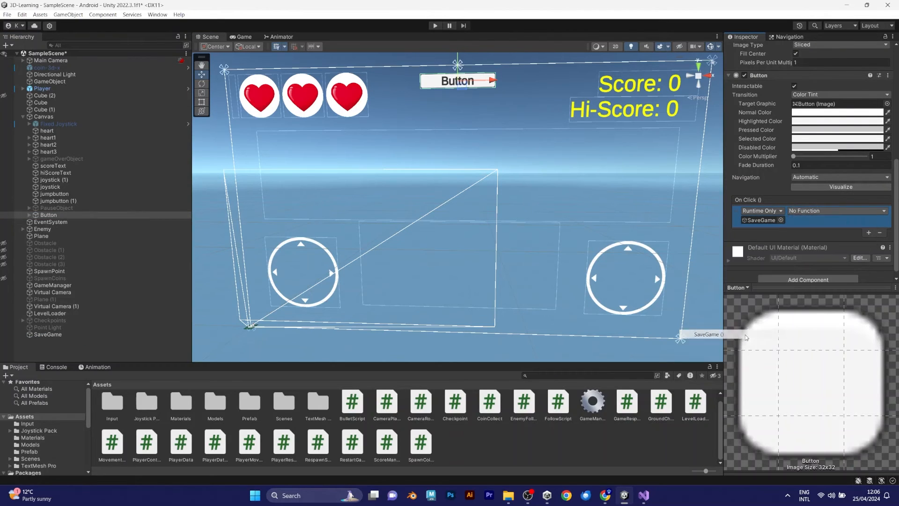
pyautogui.click(834, 210)
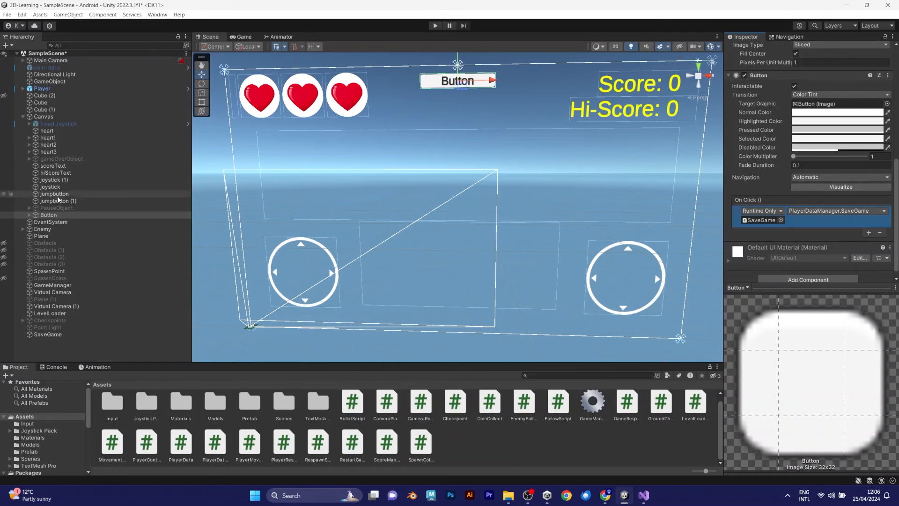
# Change the button's Text (TMP) label to Save.
pyautogui.click(60, 222)
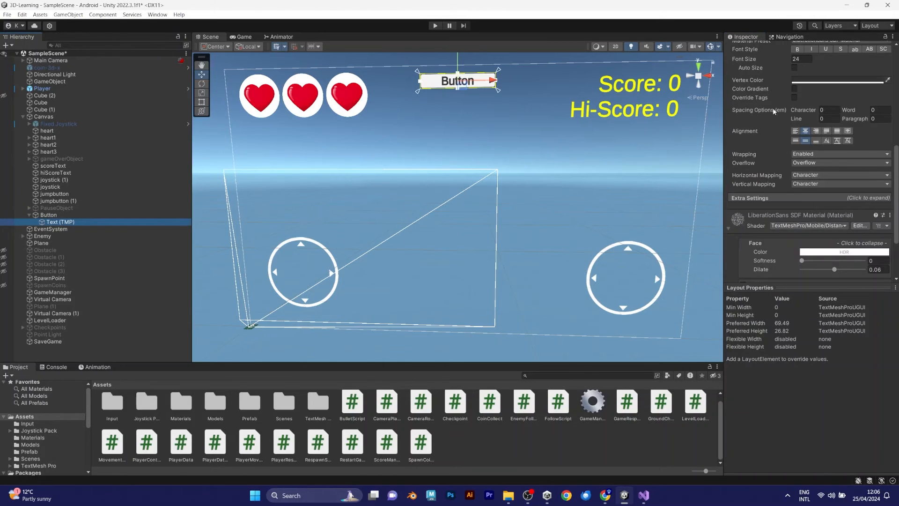
pyautogui.write('Save')
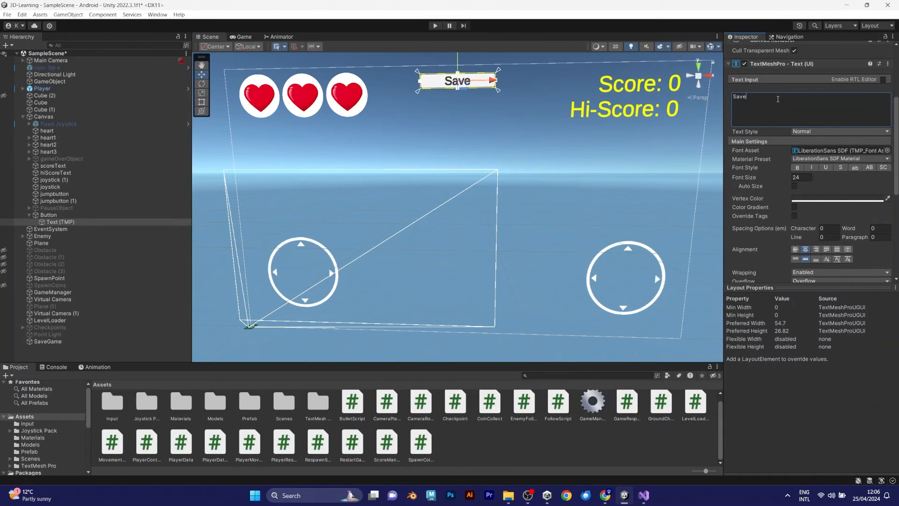
pyautogui.click(50, 229)
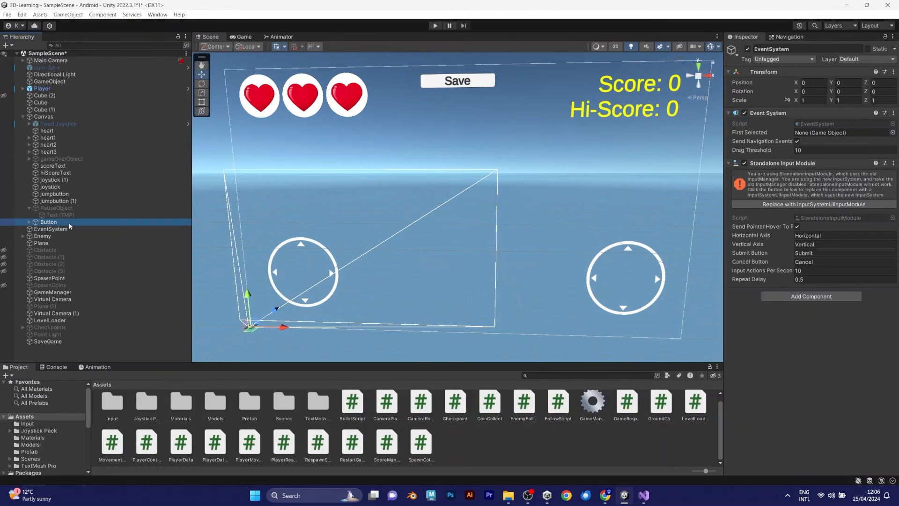
# Relabel the duplicated button's Text (TMP) to Load.
pyautogui.click(52, 228)
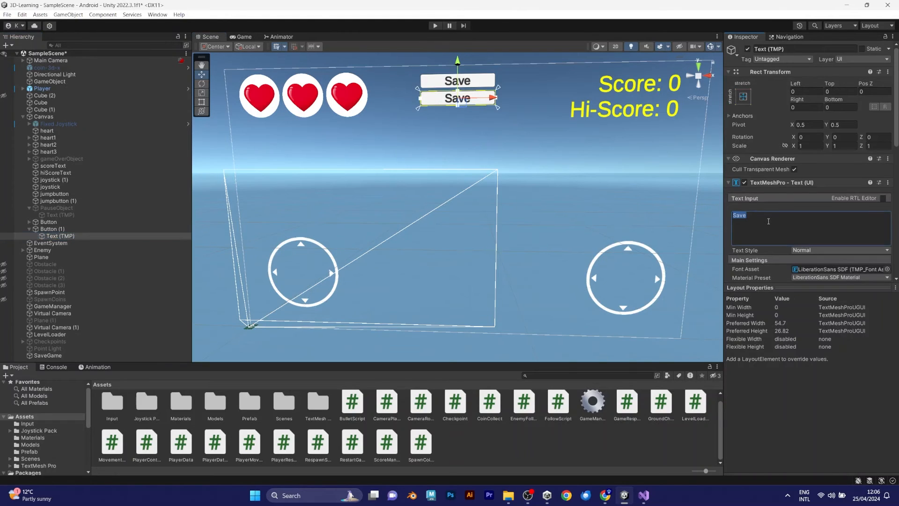
pyautogui.write('Load')
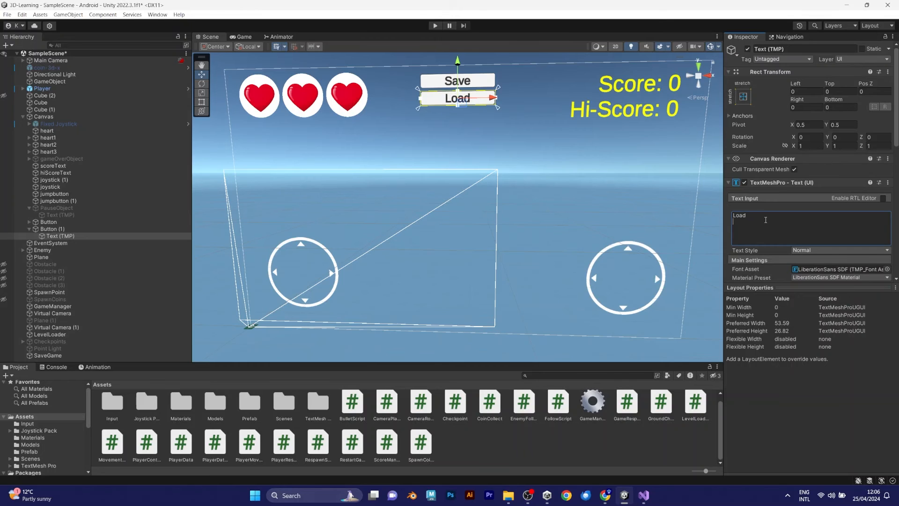
pyautogui.click(52, 228)
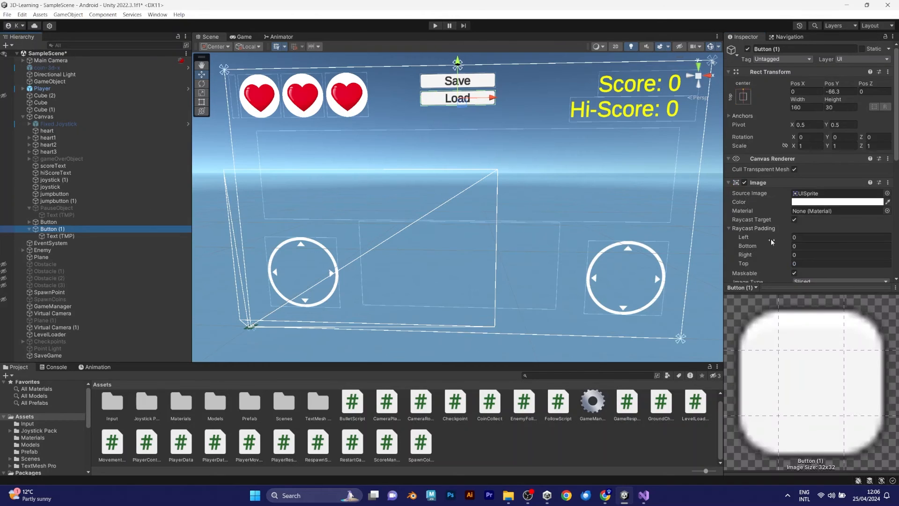
# Change the Load button's On Click function to PlayerDataManager.LoadGame().
pyautogui.click(831, 275)
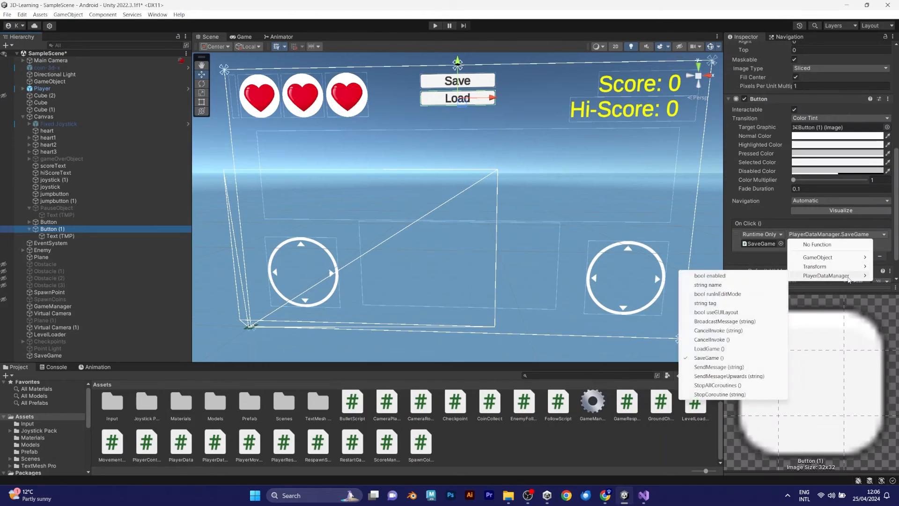
pyautogui.click(709, 348)
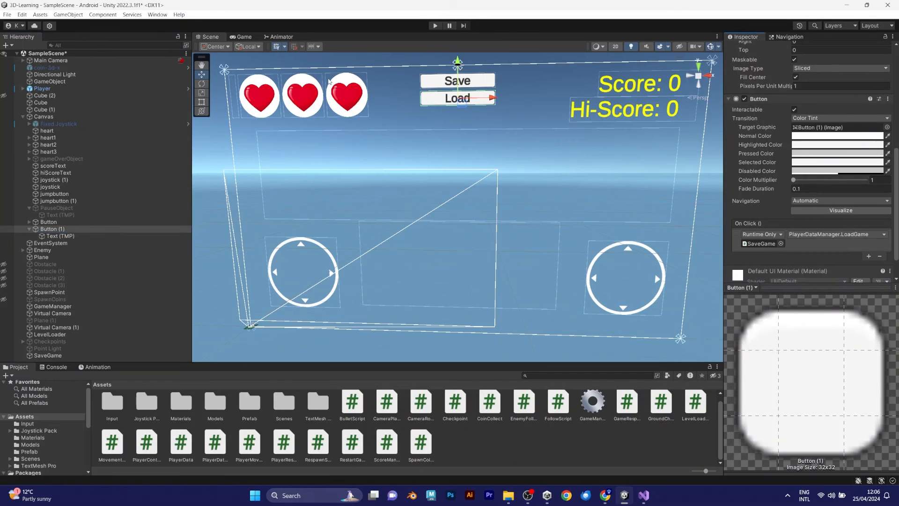
pyautogui.click(243, 36)
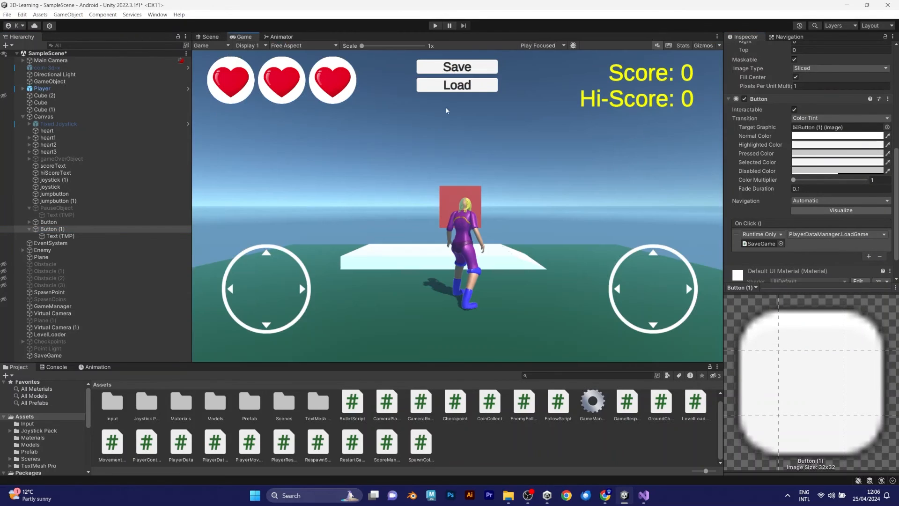
# Enter play mode to test the Save and Load buttons.
pyautogui.click(435, 26)
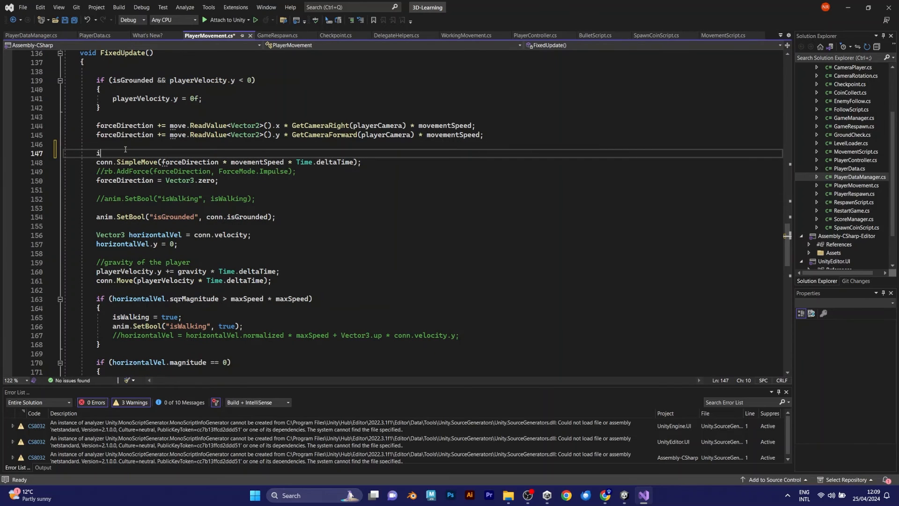
# Wrap the movement calls in FixedUpdate in an if (conn.enabled) block.
pyautogui.write('f(conn.e')
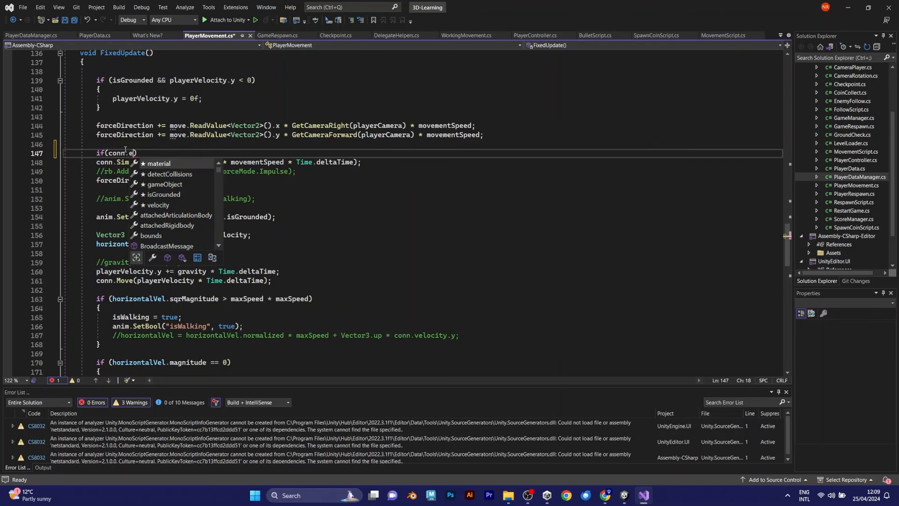
pyautogui.write('nabled')
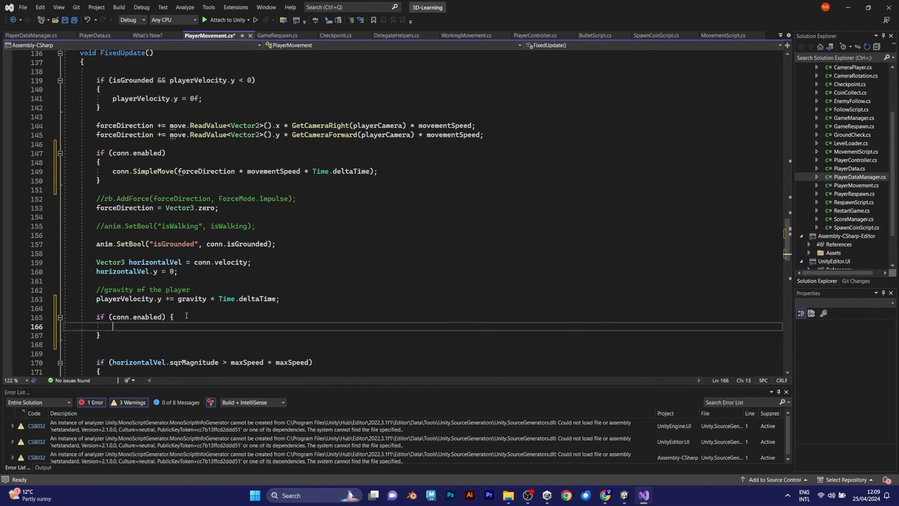
pyautogui.click(31, 35)
pyautogui.write('void e')
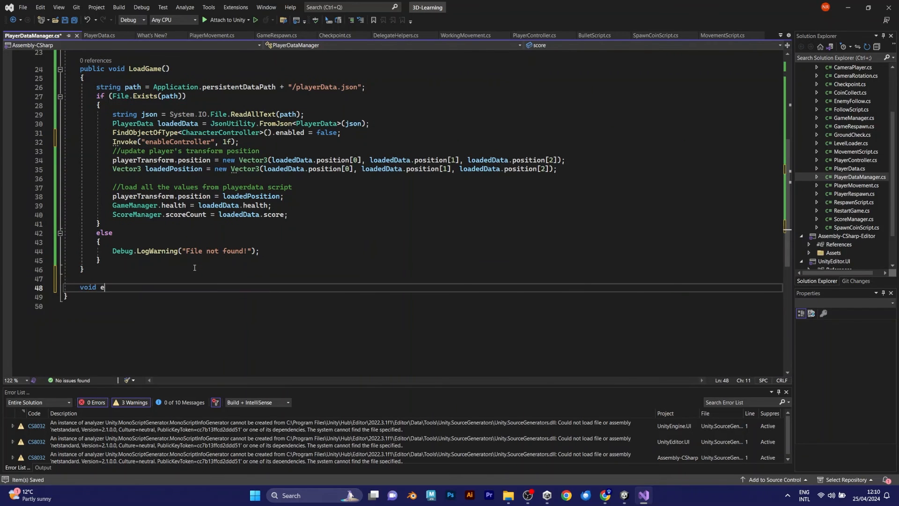
# Add enableController() setting FindObjectOfType<CharacterController>().enabled = true.
pyautogui.write('nableController()')
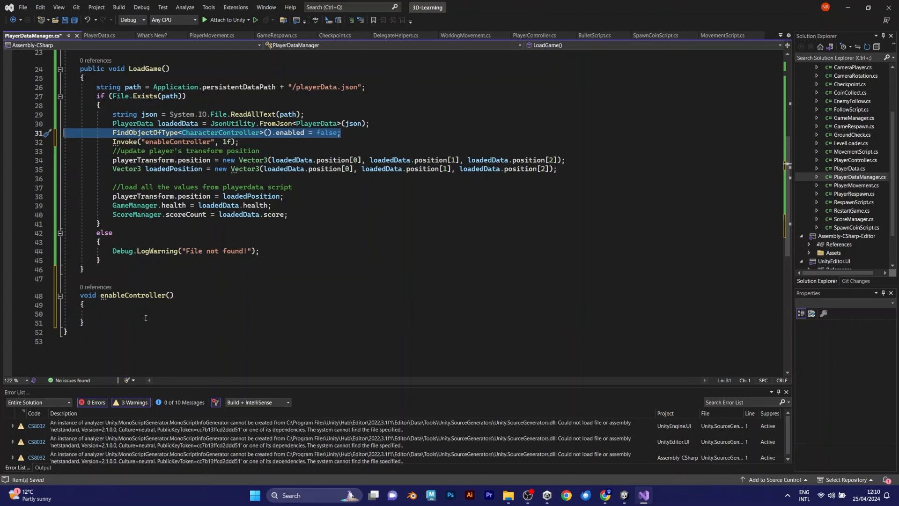
pyautogui.write('FindObjectOfType<CharacterController>().enabled = true;')
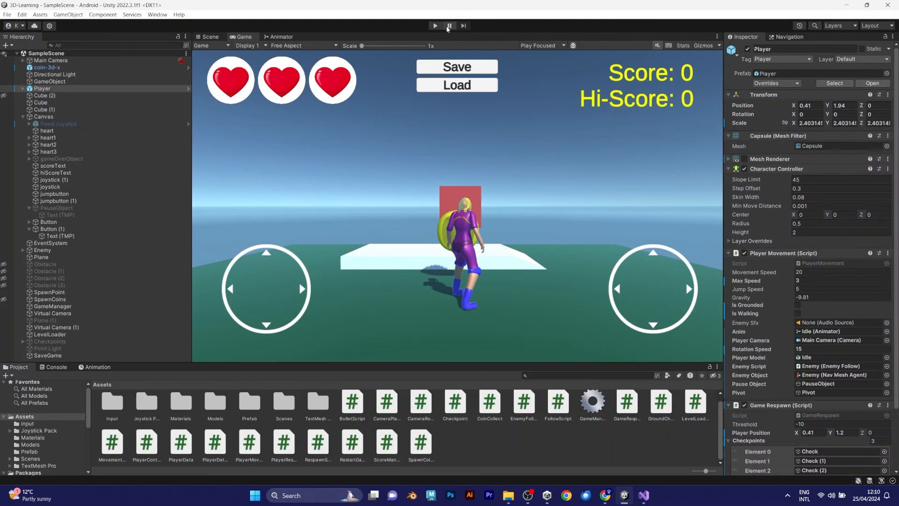
# Start play mode and use the Load button to restore score 3 and two hearts.
pyautogui.click(434, 26)
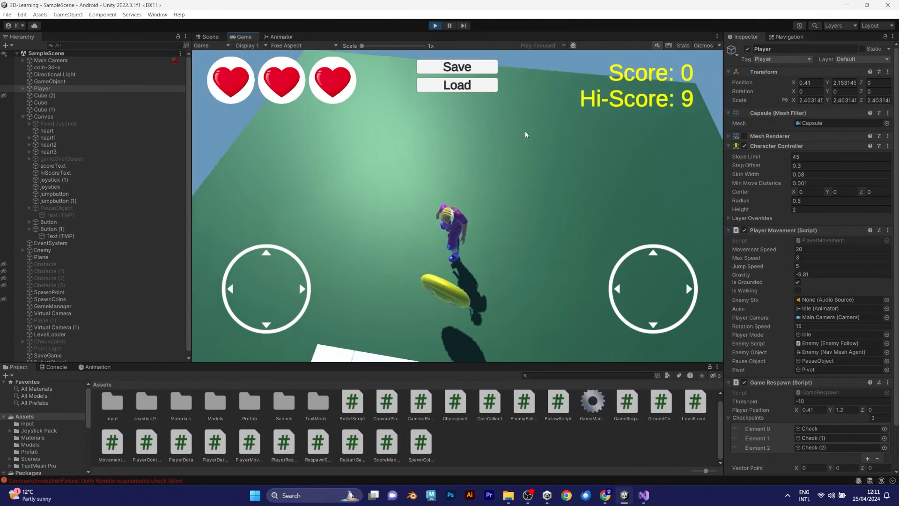
pyautogui.click(456, 86)
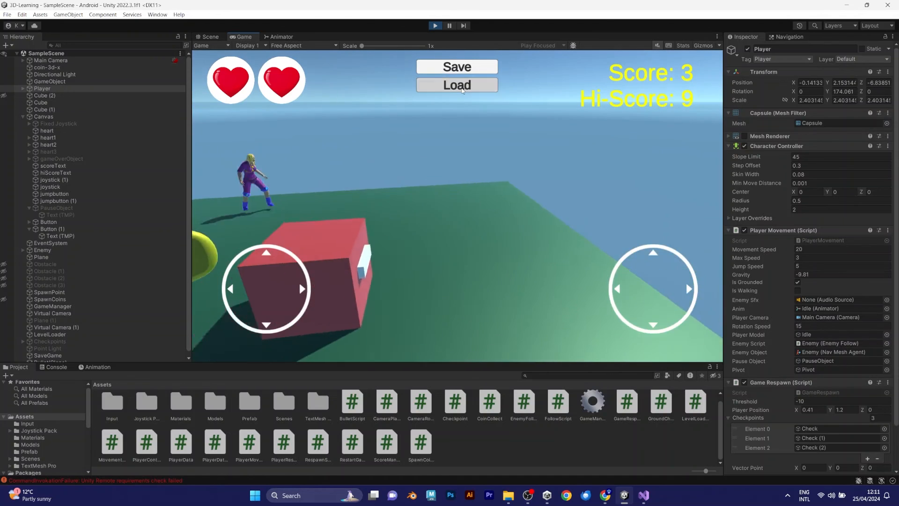
pyautogui.click(457, 86)
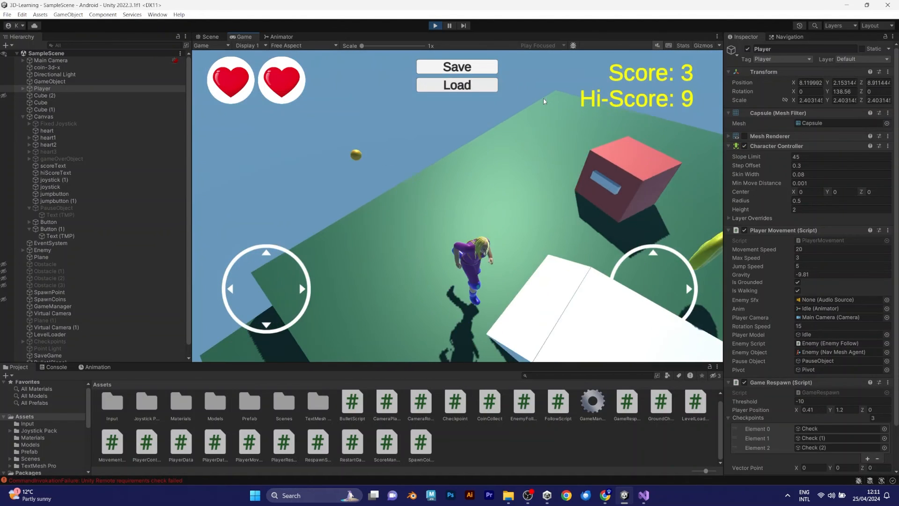